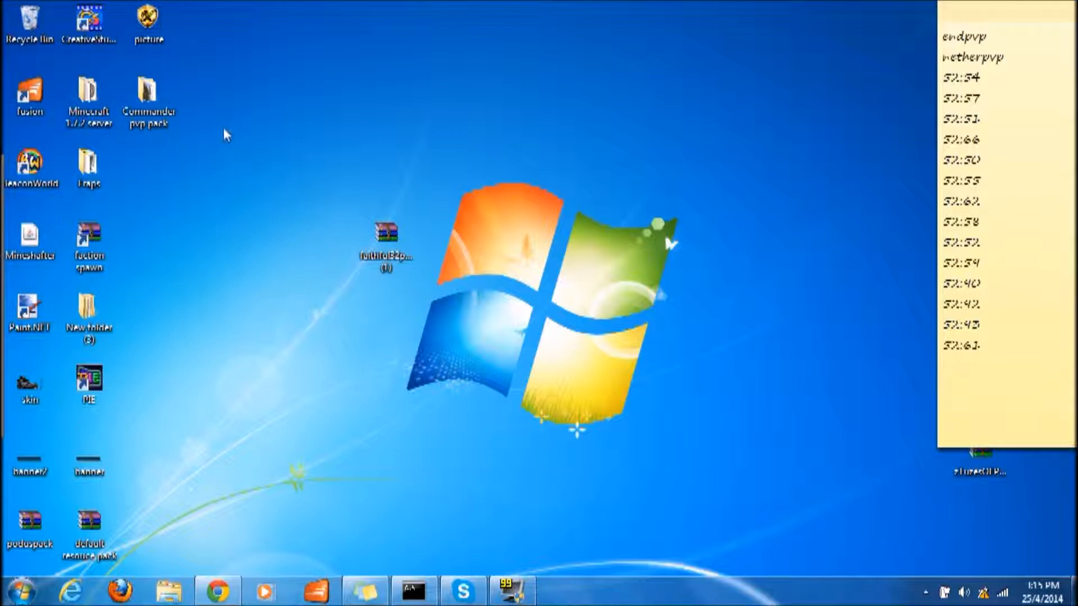
pyautogui.moveTo(313, 52)
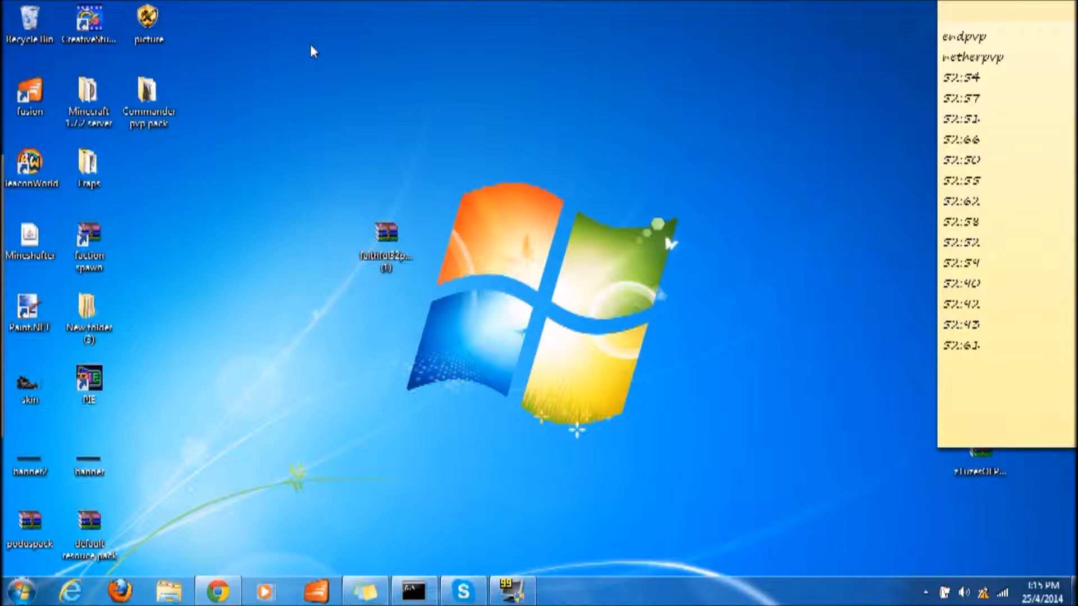
# Step: Start downloading the TooManyItems zip for the 1.7.2 non-Forge version from the forum thread
pyautogui.click(87, 165)
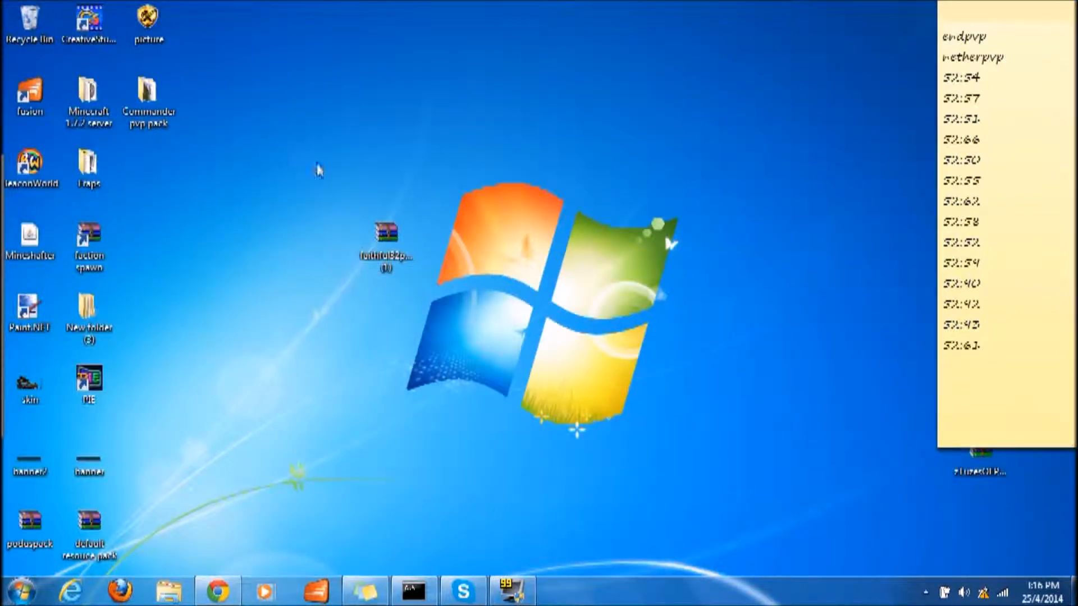
pyautogui.moveTo(838, 7)
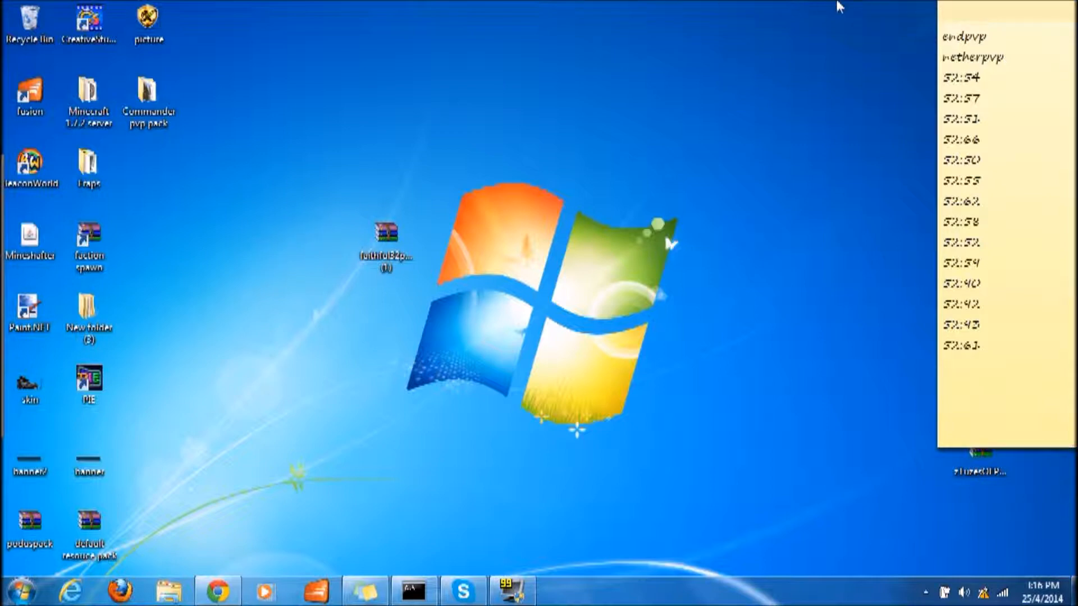
pyautogui.moveTo(480, 6)
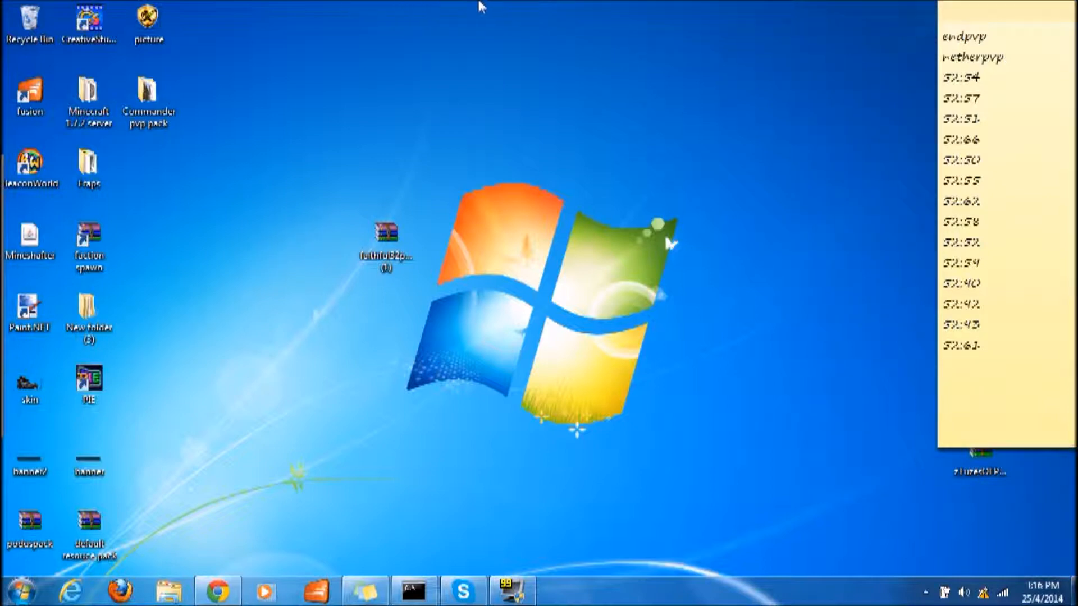
pyautogui.moveTo(737, 6)
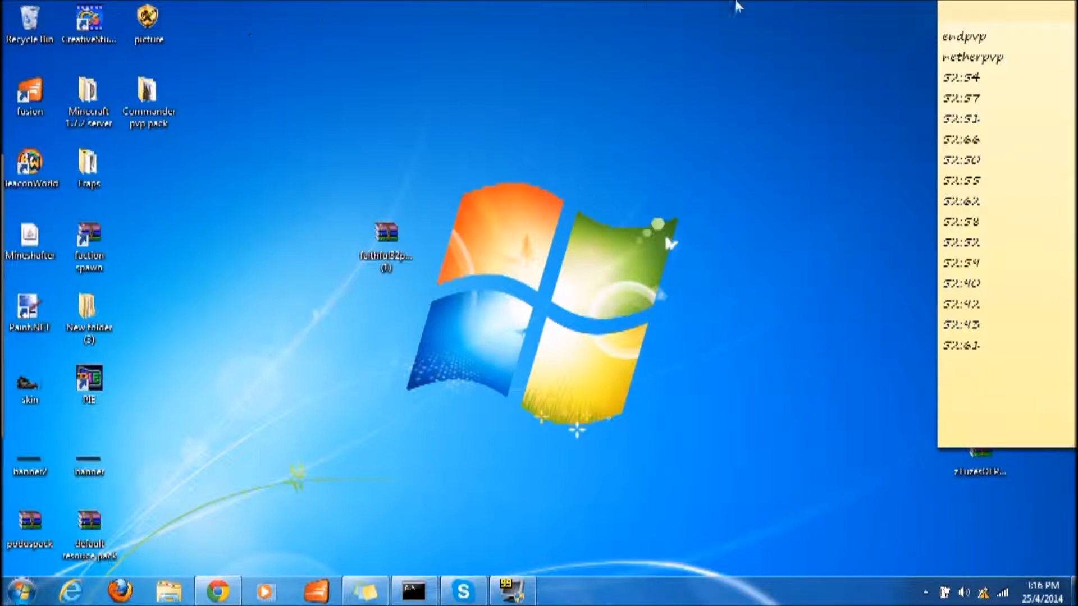
pyautogui.moveTo(150, 259)
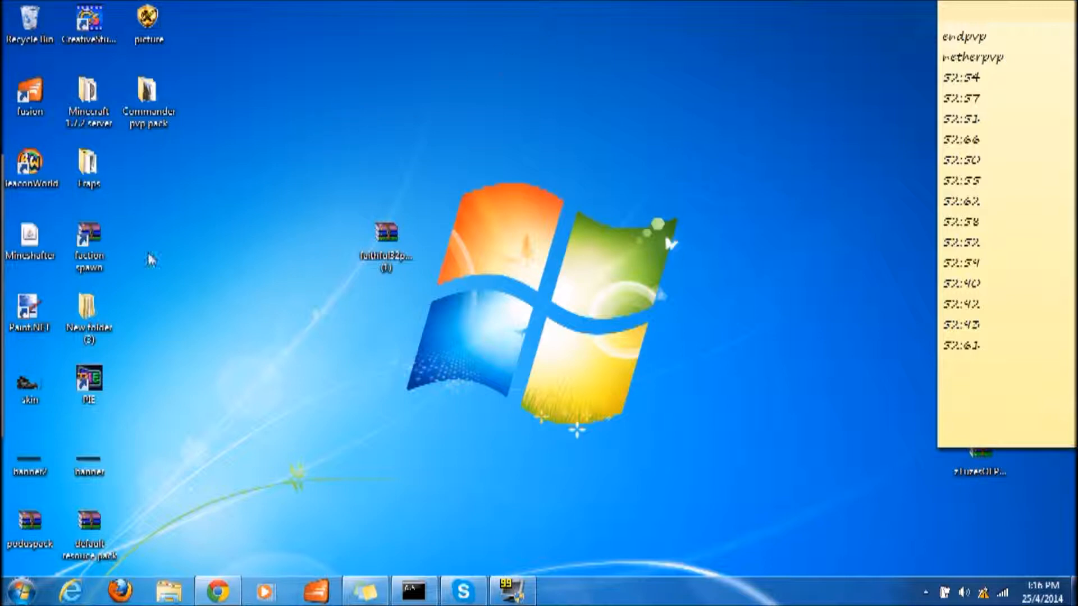
pyautogui.moveTo(282, 442)
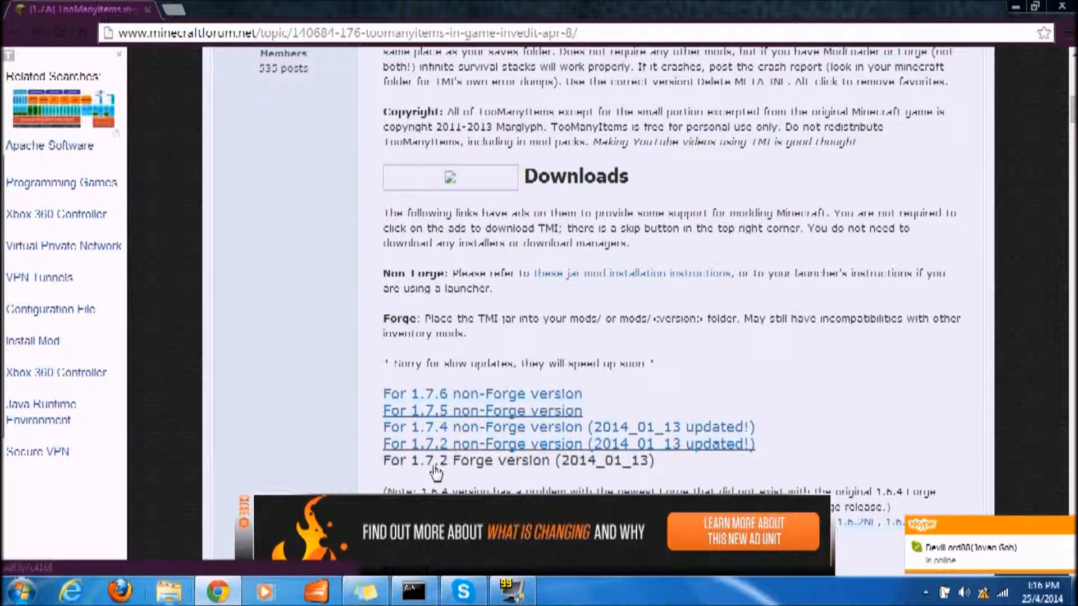
pyautogui.moveTo(447, 463)
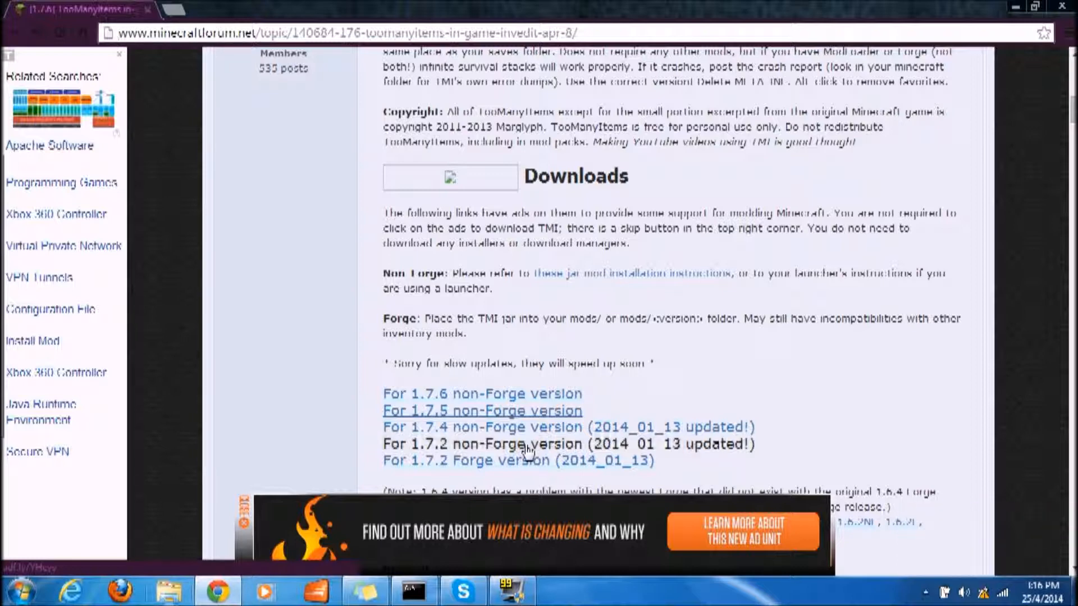
pyautogui.click(522, 445)
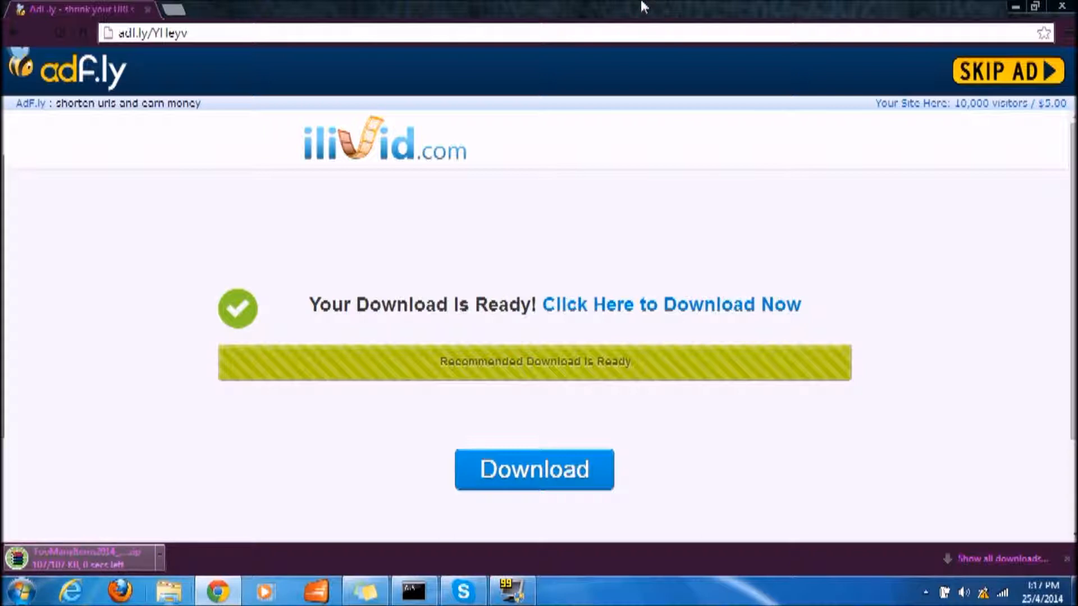
pyautogui.moveTo(230, 17)
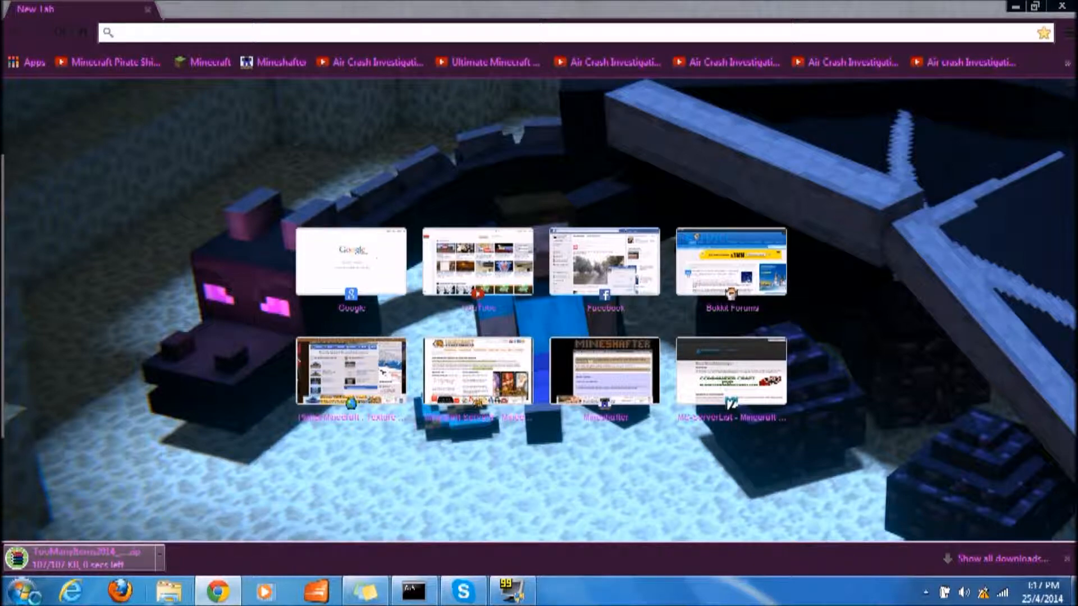
# Step: Navigate Explorer into AppData\Roaming\.minecraft\versions to see the installed versions
pyautogui.click(17, 589)
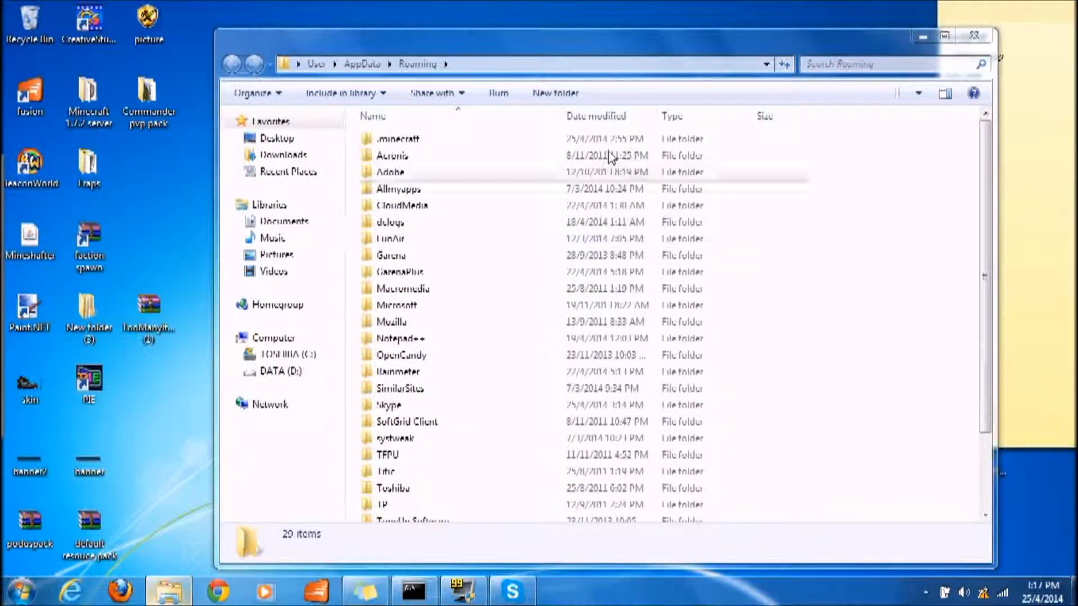
pyautogui.moveTo(399, 155)
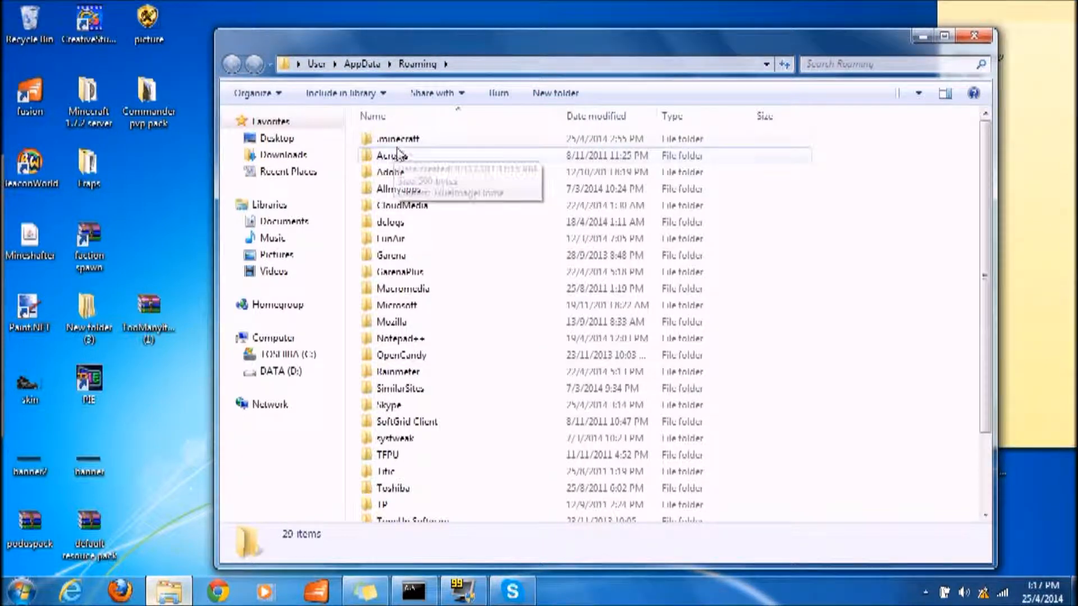
pyautogui.doubleClick(398, 138)
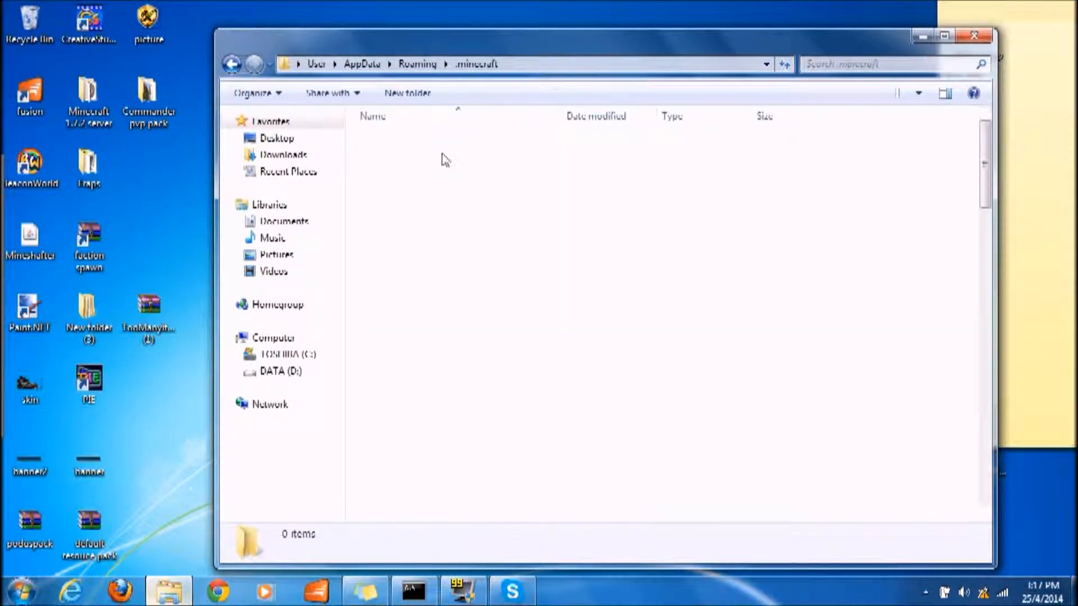
pyautogui.click(394, 406)
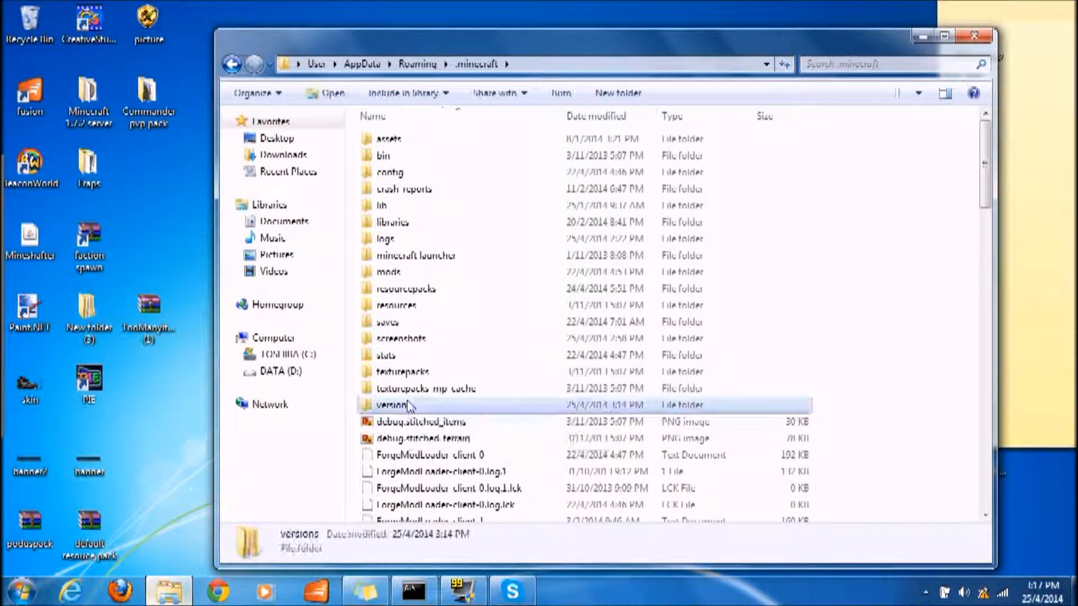
pyautogui.doubleClick(394, 406)
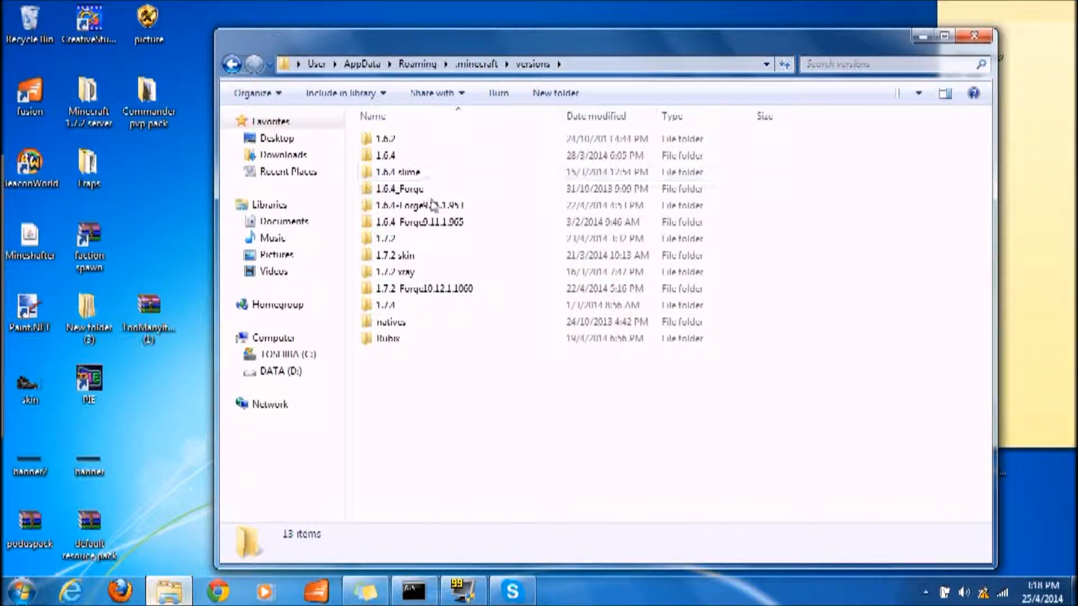
# Step: Copy the 1.7.2 version folder and paste it as a new '1.7.2 tmi' folder
pyautogui.rightClick(385, 238)
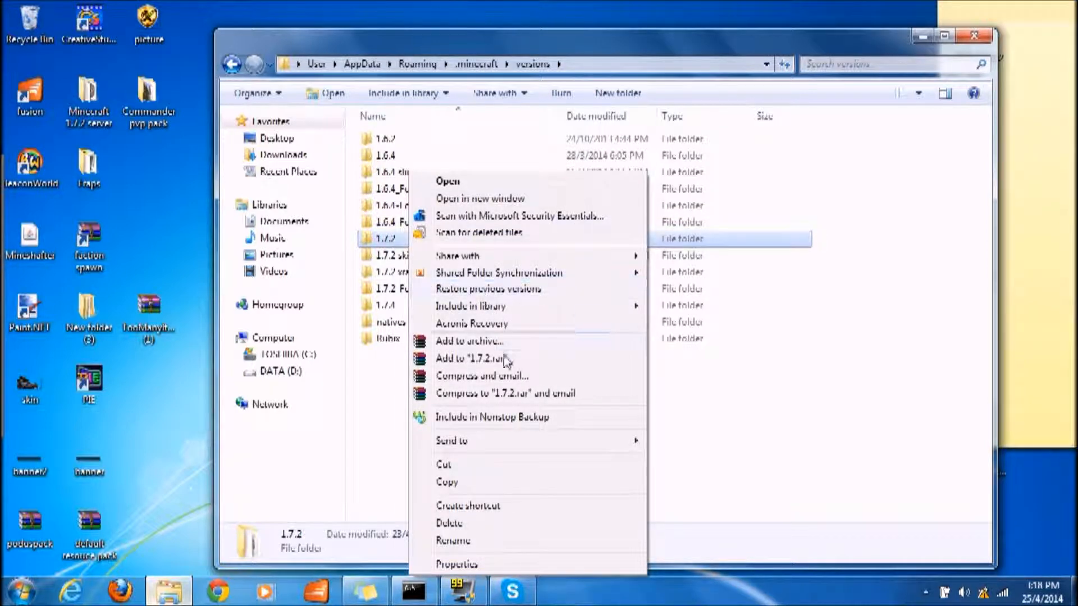
pyautogui.click(427, 402)
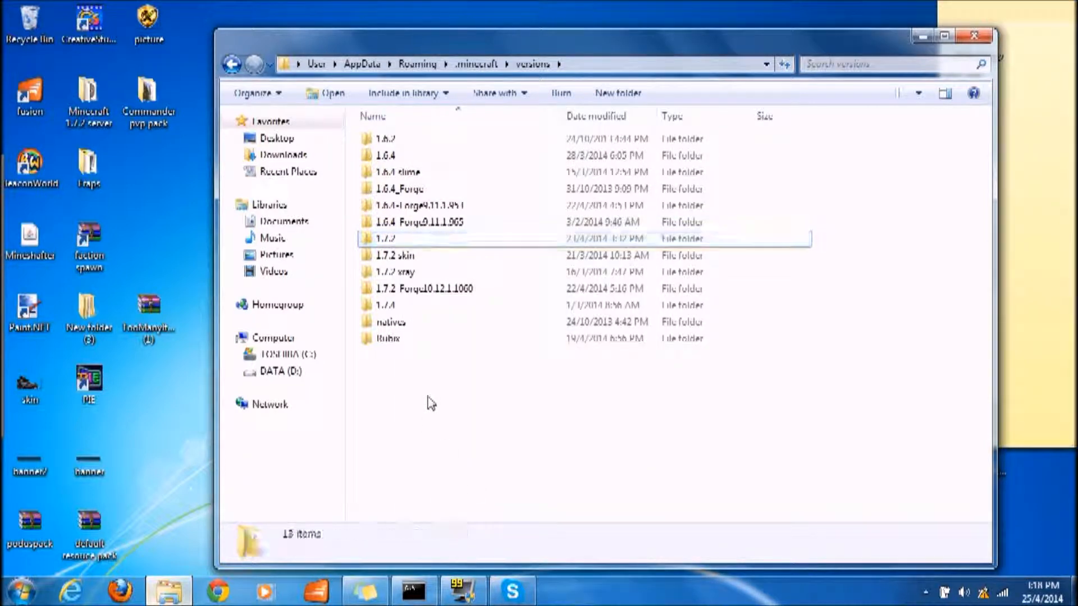
pyautogui.rightClick(430, 401)
pyautogui.write('1.7.2 tmi')
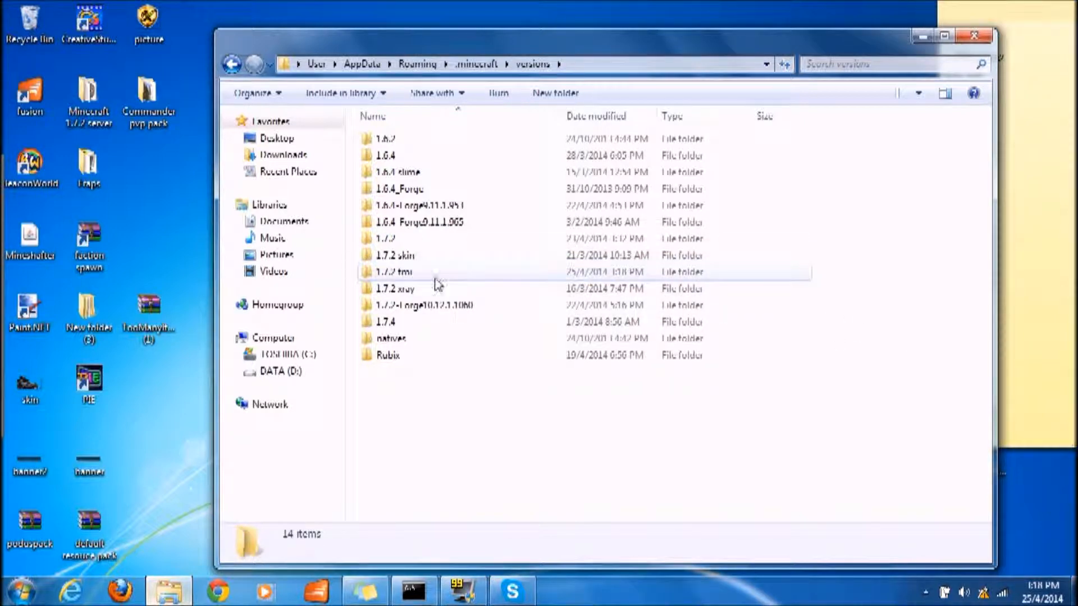
# Step: Inside the 1.7.2 tmi folder, rename its jar and JSON files to '1.7.2 tmi'
pyautogui.doubleClick(395, 272)
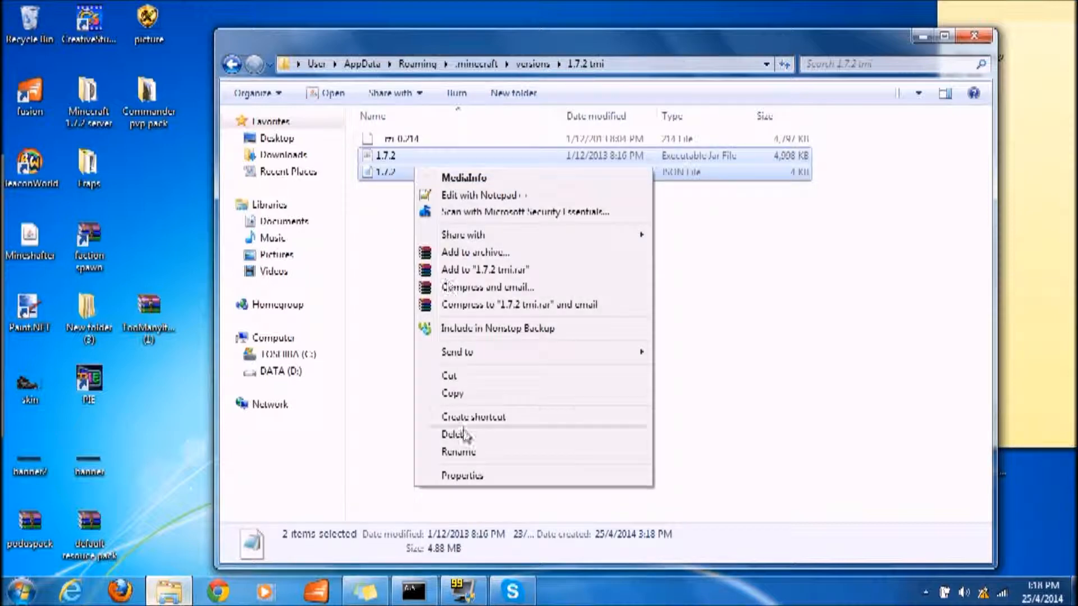
pyautogui.click(458, 451)
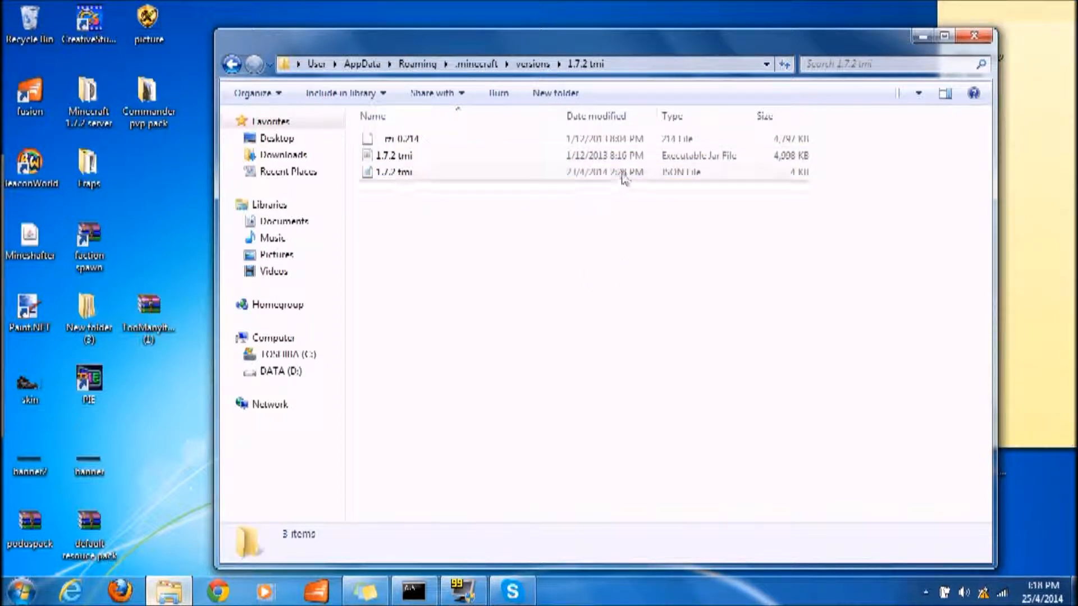
pyautogui.click(412, 172)
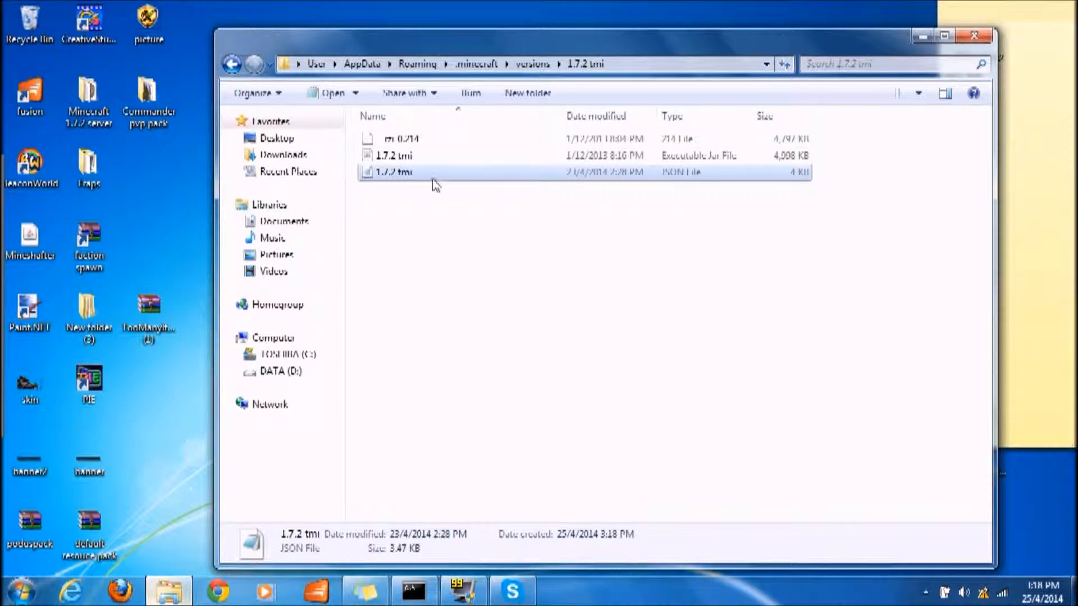
# Step: Edit the 1.7.2 tmi JSON in Notepad so its id reads '1.7.2 tmi', then close it
pyautogui.doubleClick(392, 172)
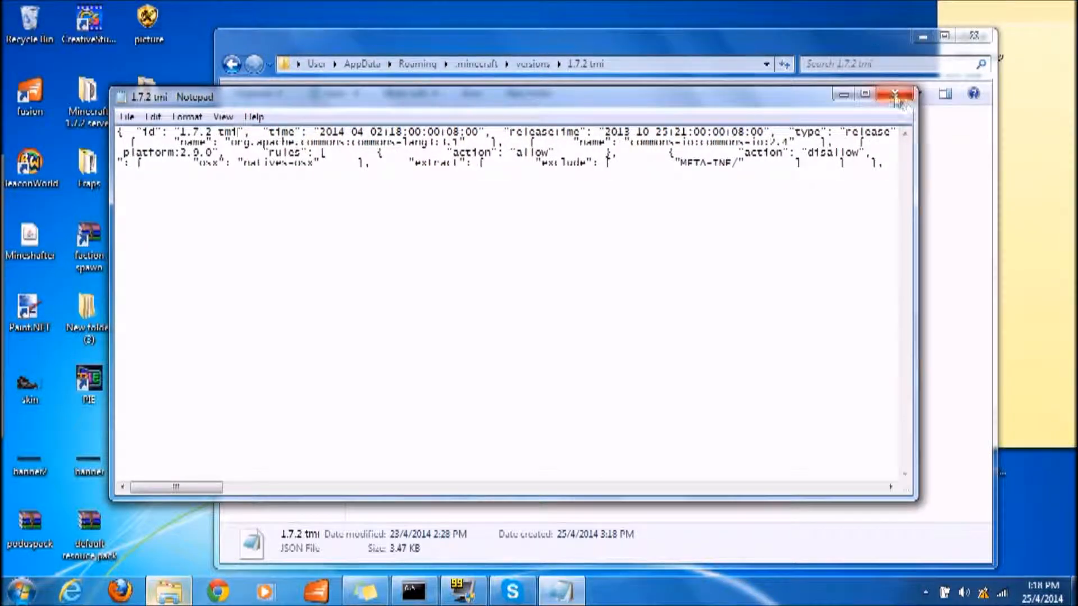
pyautogui.click(896, 94)
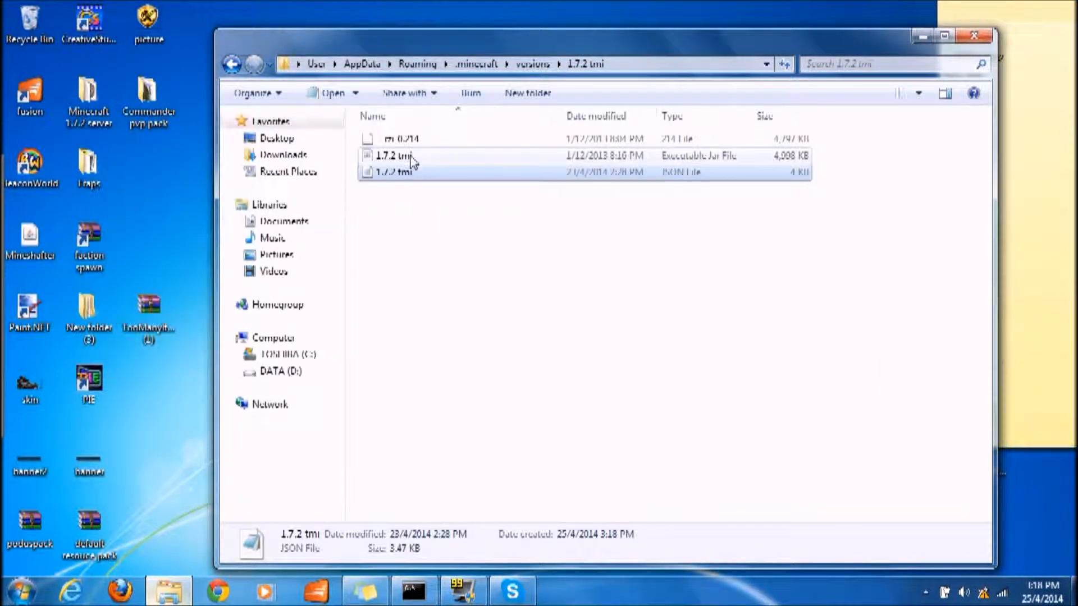
pyautogui.rightClick(391, 155)
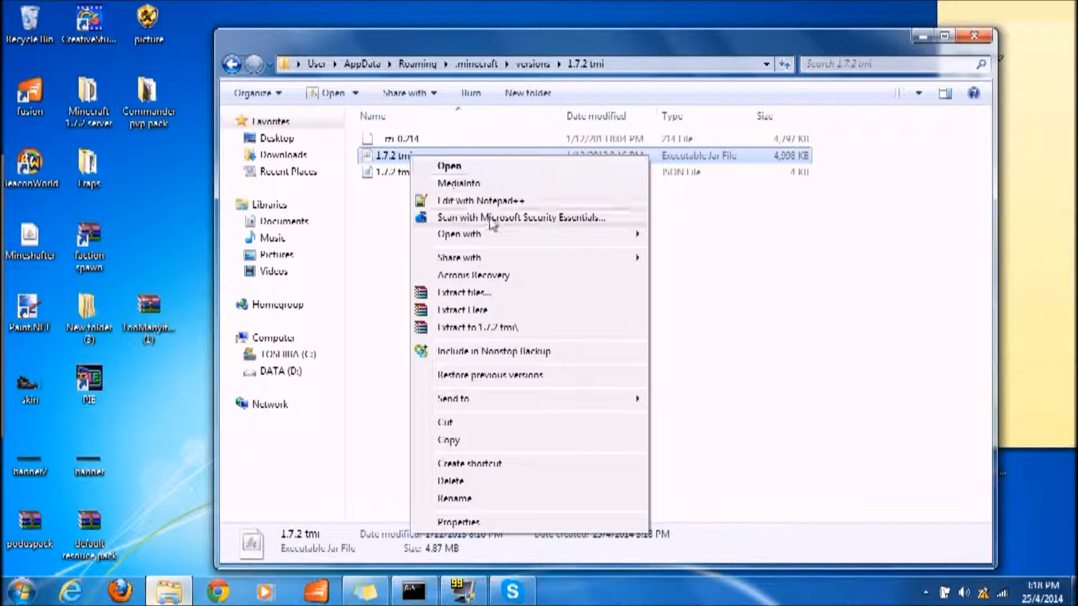
pyautogui.moveTo(674, 180)
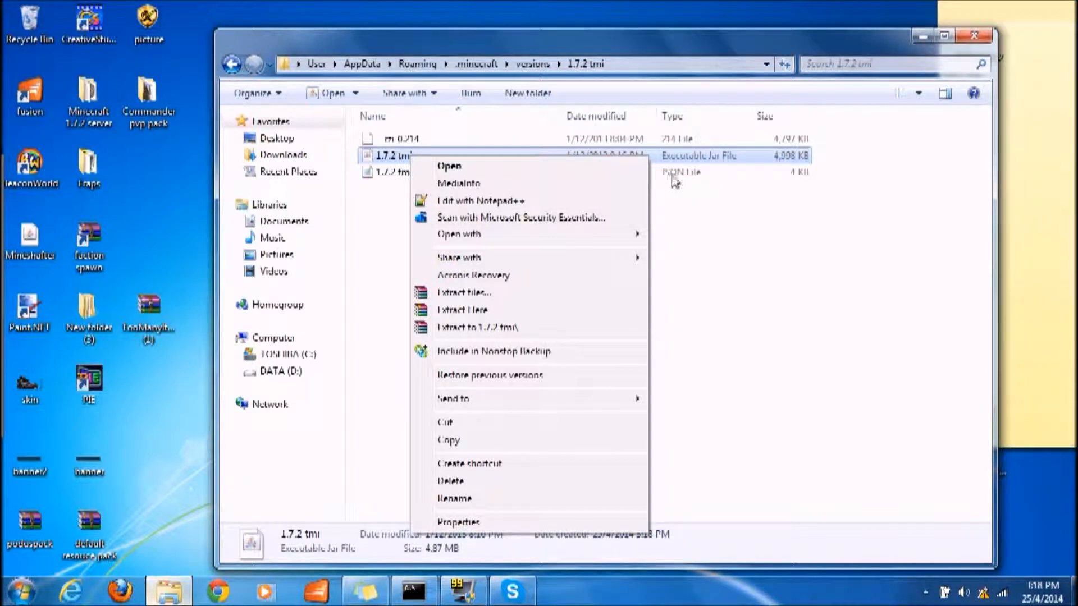
pyautogui.moveTo(459, 233)
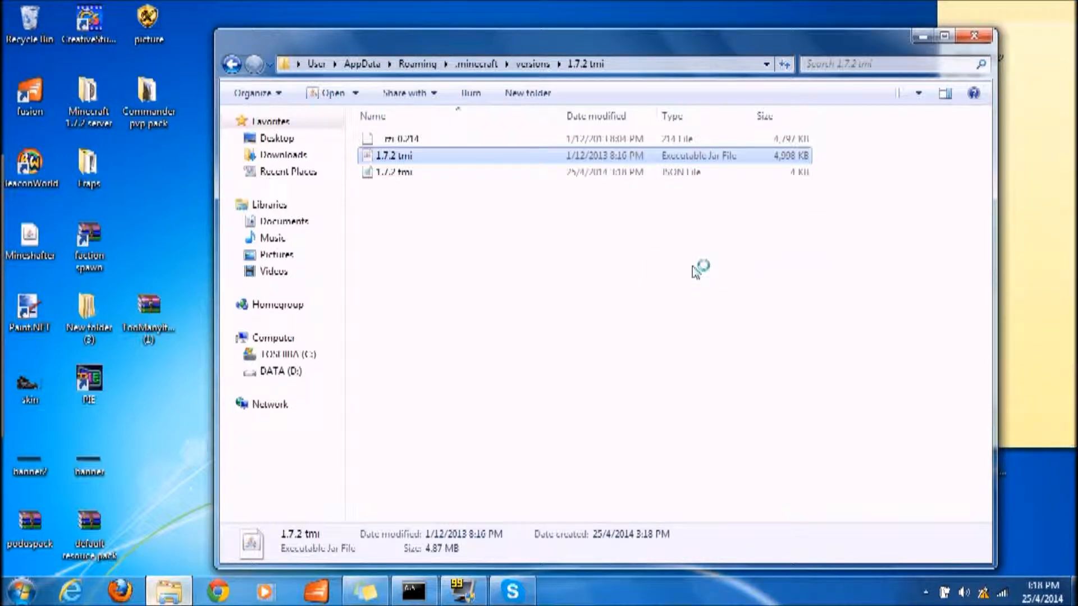
# Step: Delete the META-INF folder from the 1.7.2 tmi jar in WinRAR
pyautogui.doubleClick(395, 155)
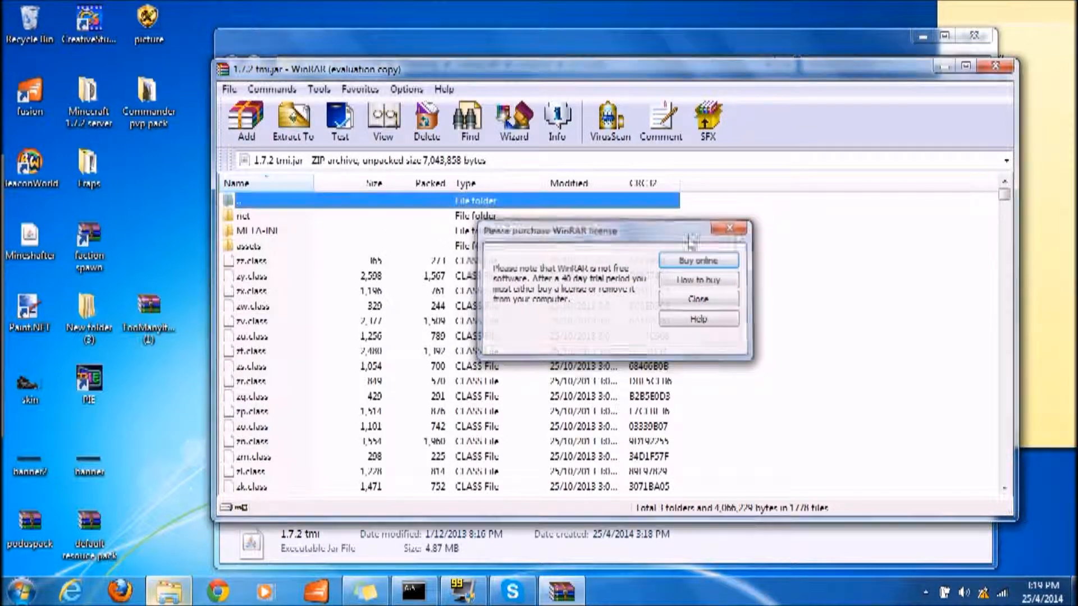
pyautogui.rightClick(256, 230)
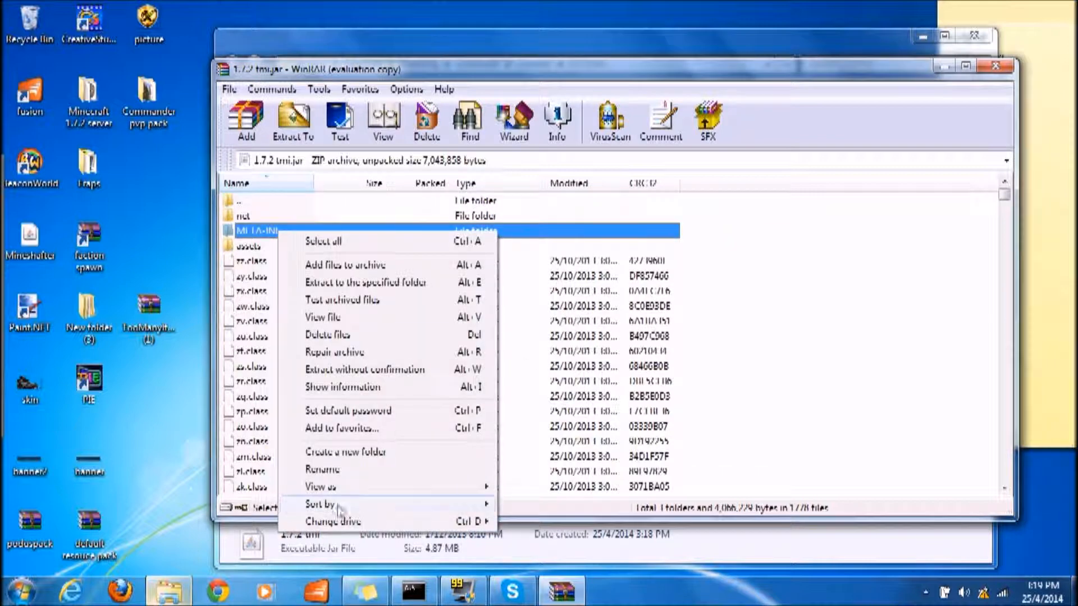
pyautogui.click(327, 334)
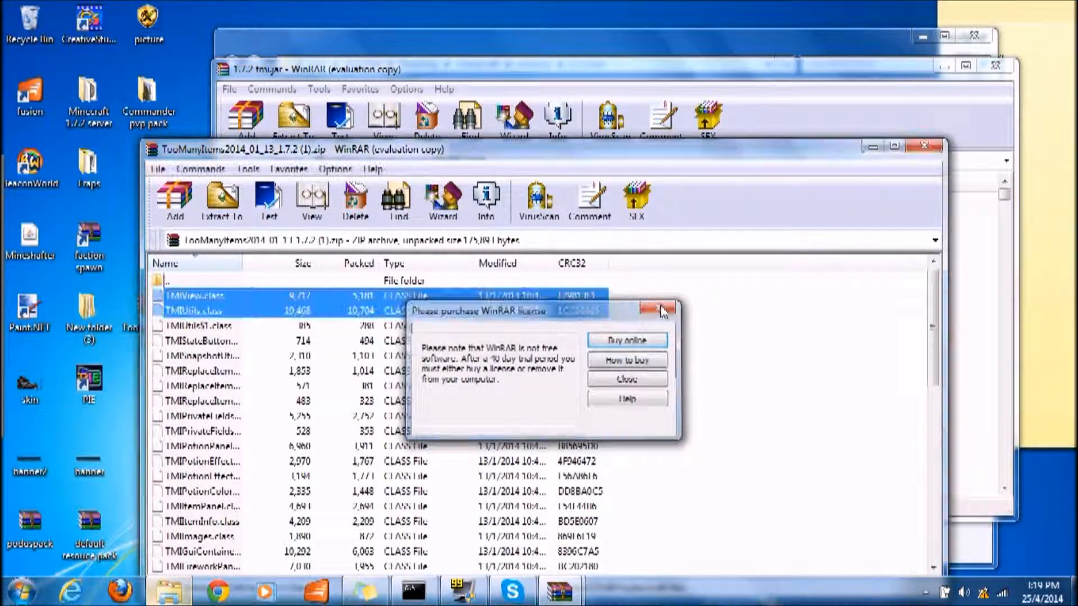
# Step: Add all files from the TooManyItems zip into the 1.7.2 tmi jar
pyautogui.click(663, 309)
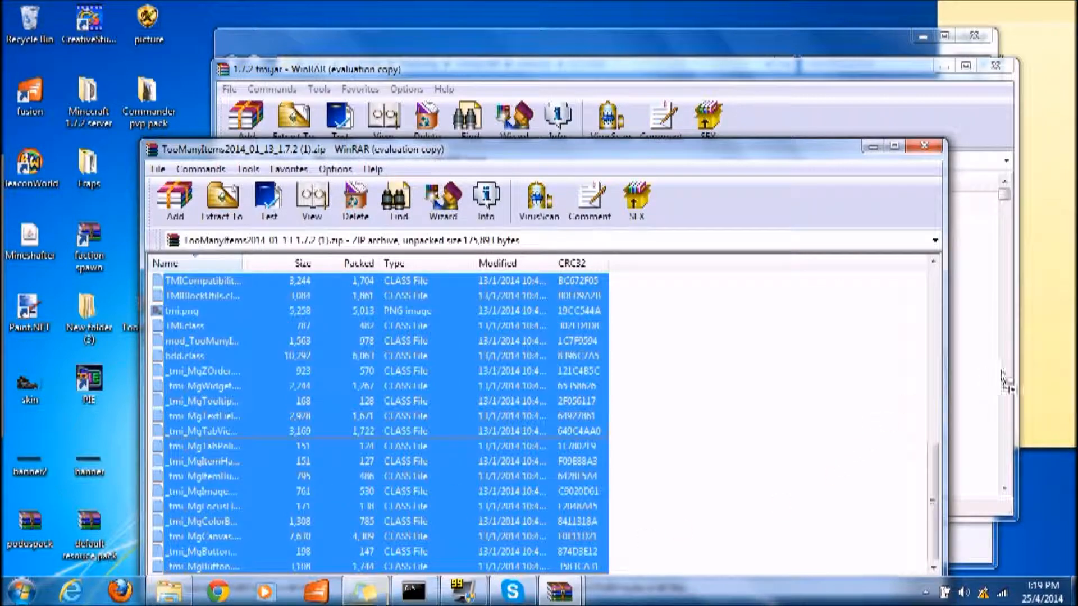
pyautogui.click(221, 200)
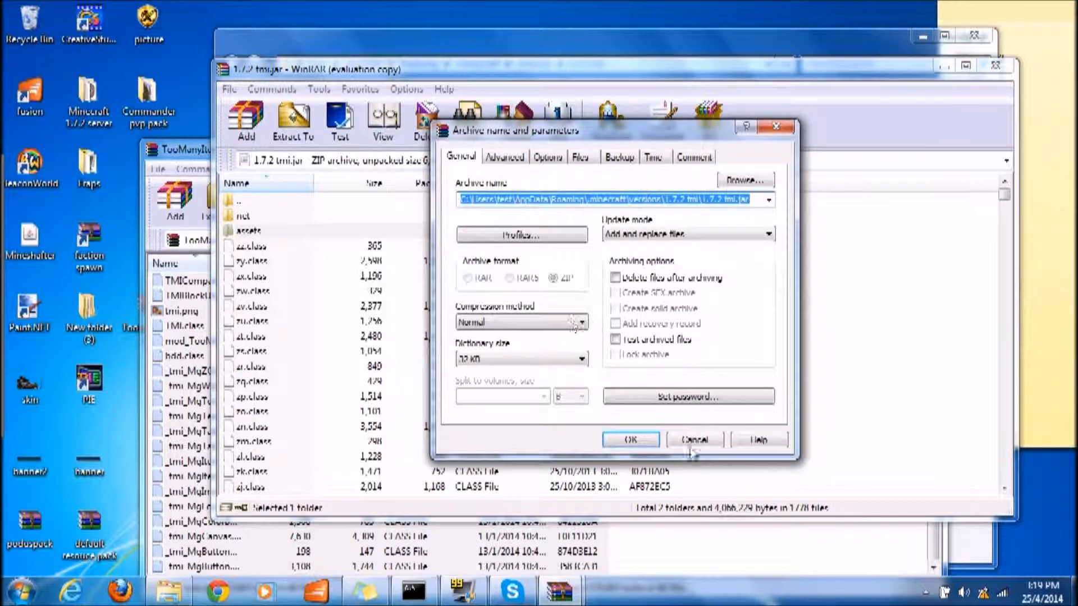
pyautogui.click(694, 440)
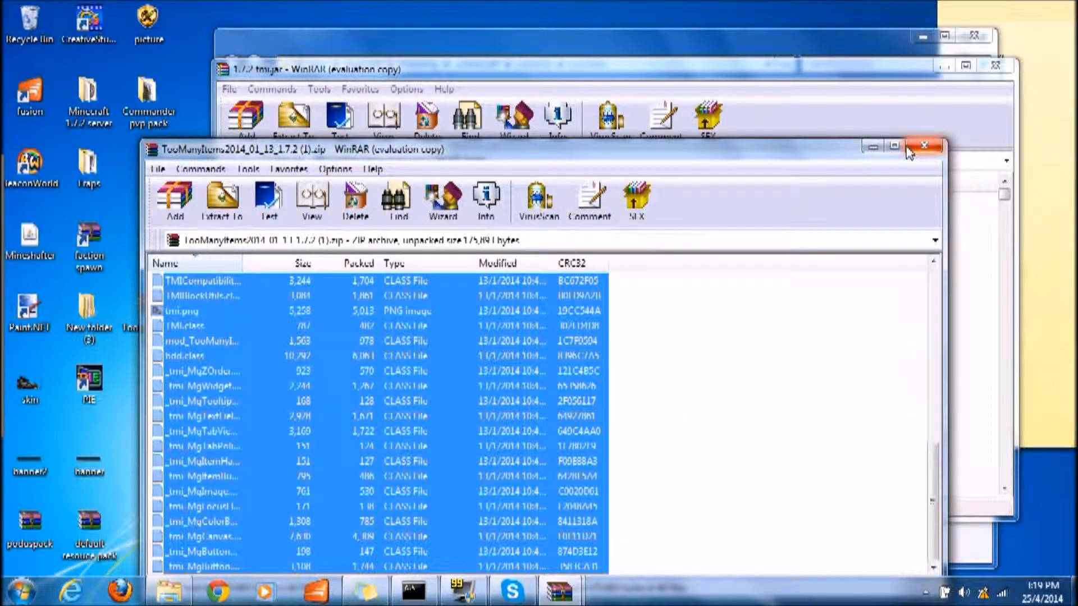
# Step: Close the WinRAR and folder windows and start the Minecraft Launcher from the desktop
pyautogui.click(924, 145)
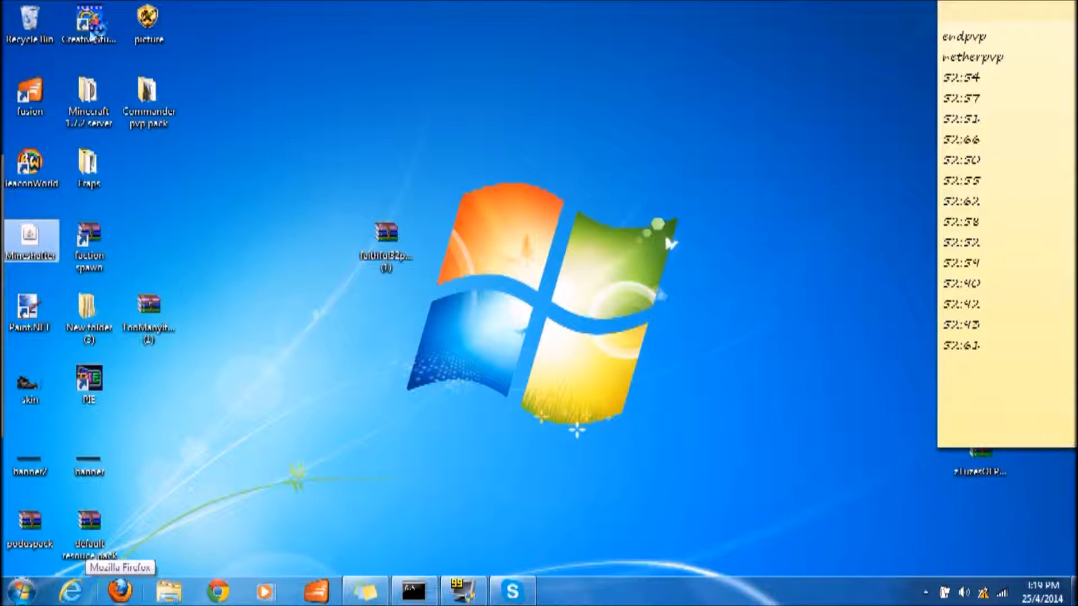
pyautogui.moveTo(672, 256)
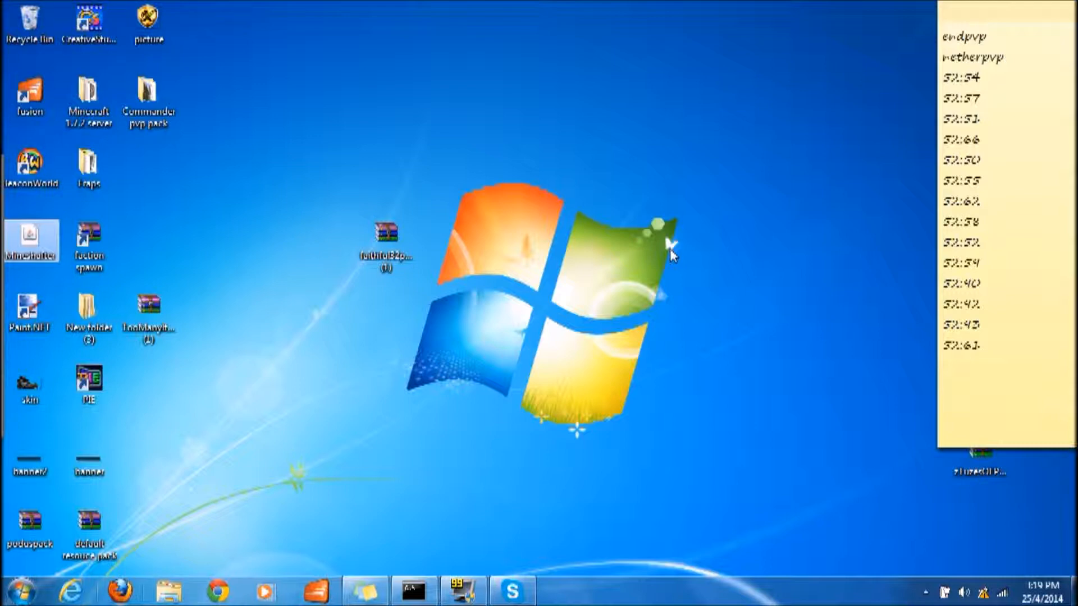
pyautogui.moveTo(185, 333)
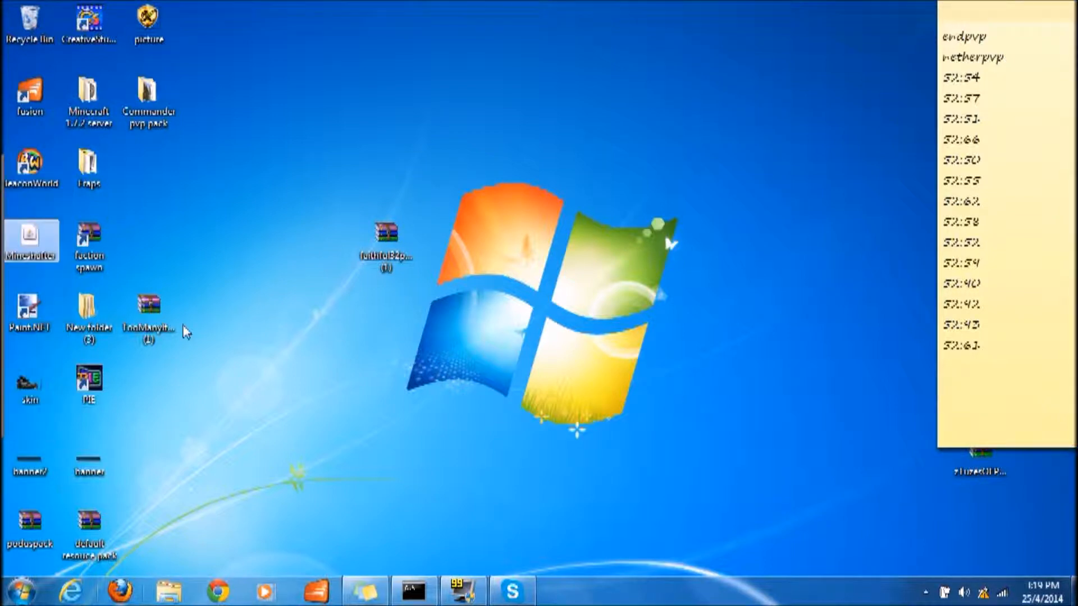
pyautogui.moveTo(255, 211)
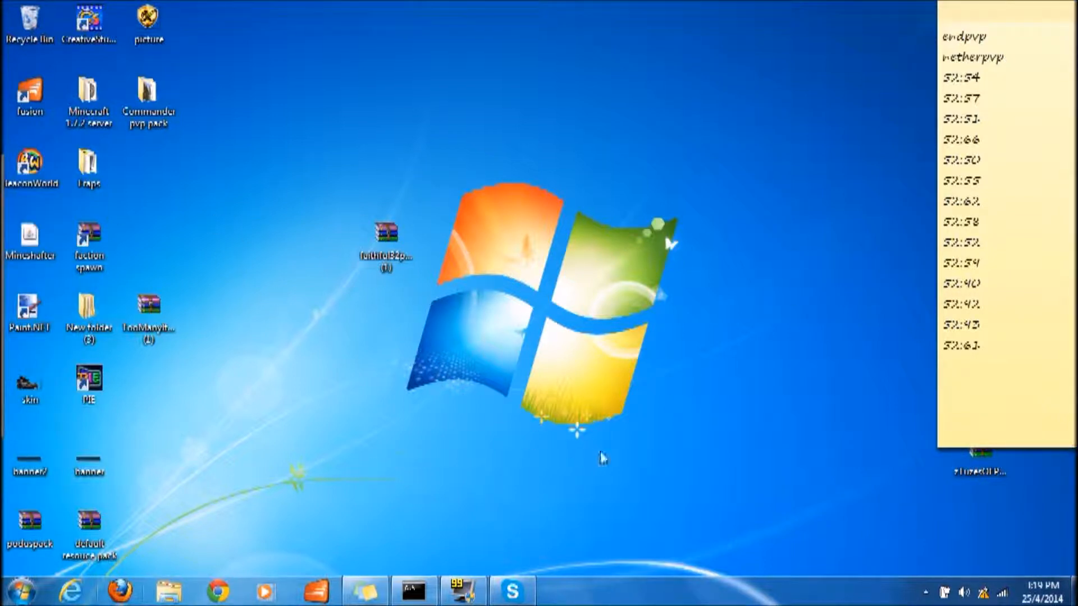
pyautogui.click(927, 593)
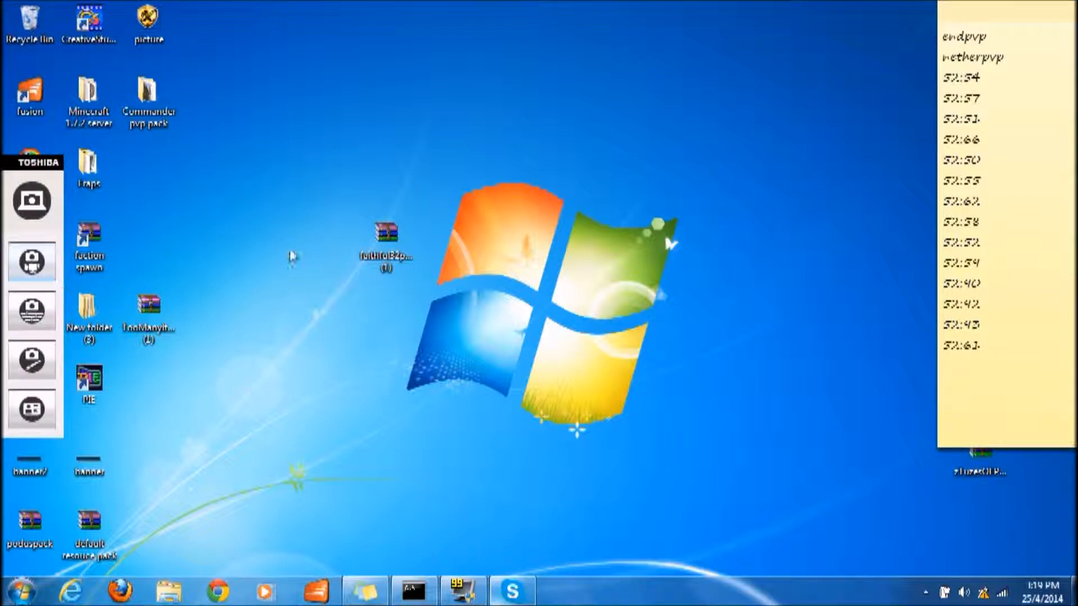
pyautogui.rightClick(27, 237)
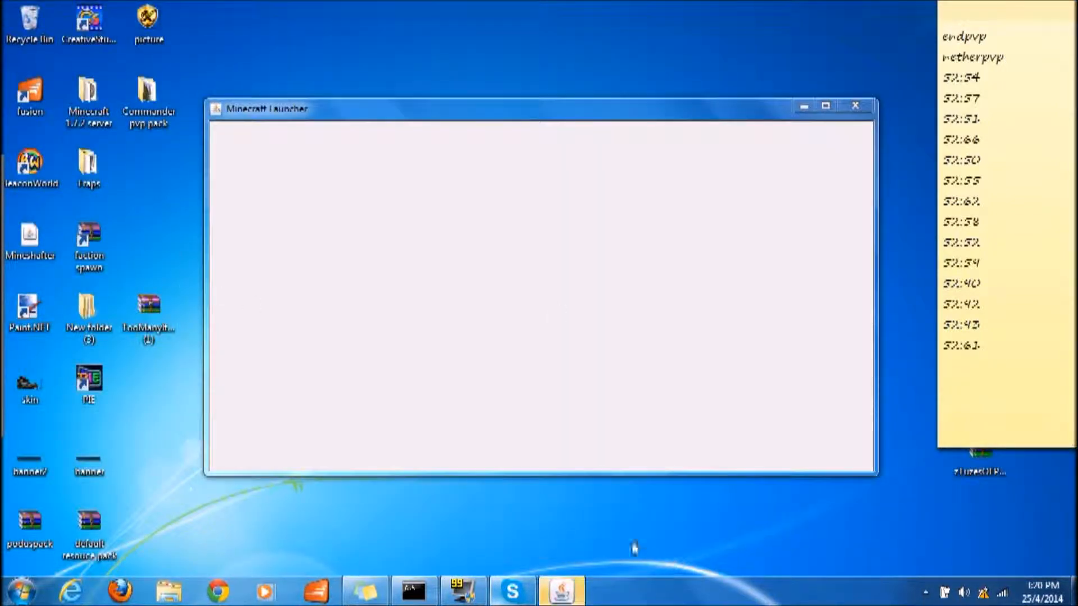
pyautogui.moveTo(624, 314)
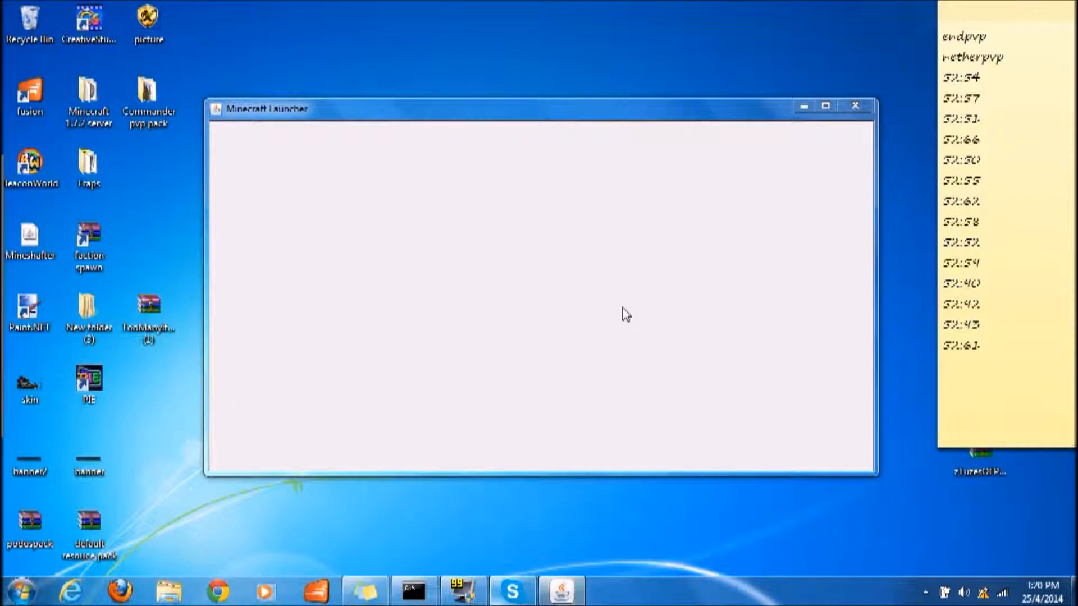
pyautogui.moveTo(557, 355)
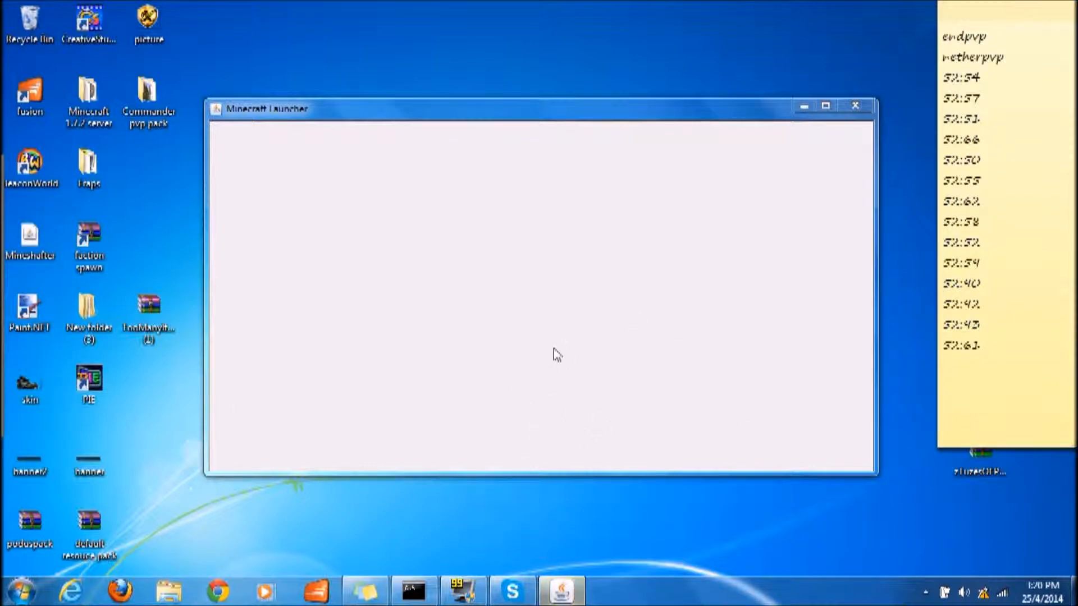
pyautogui.moveTo(561, 590)
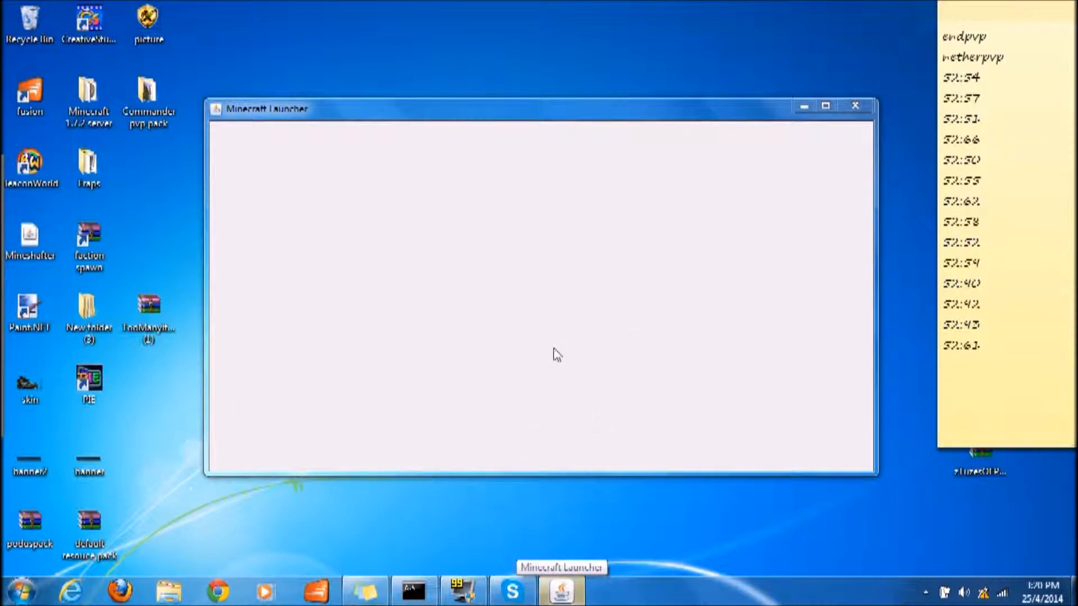
pyautogui.moveTo(452, 62)
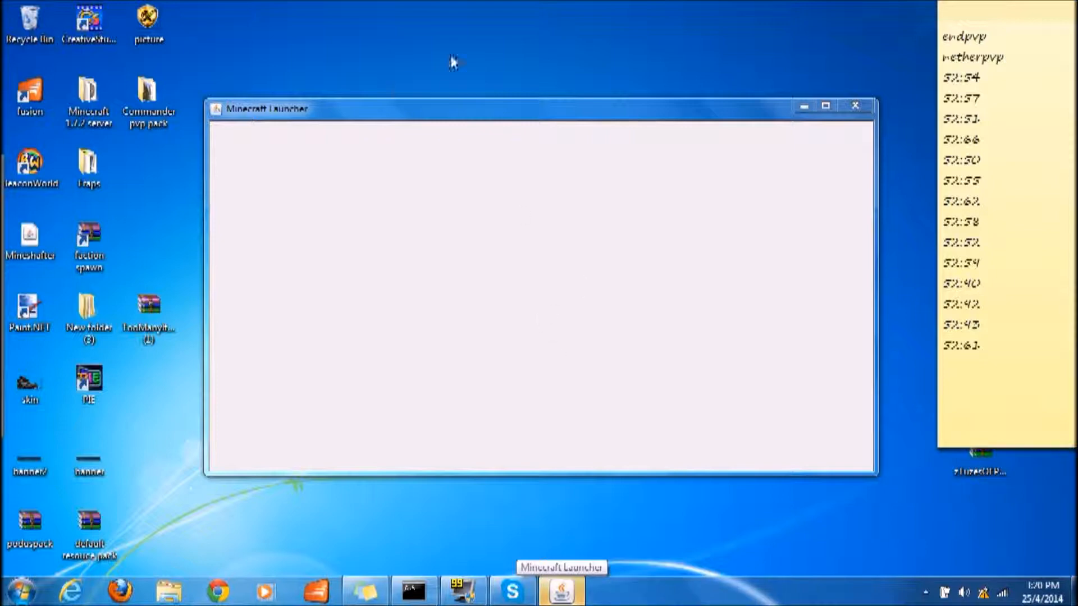
pyautogui.moveTo(816, 165)
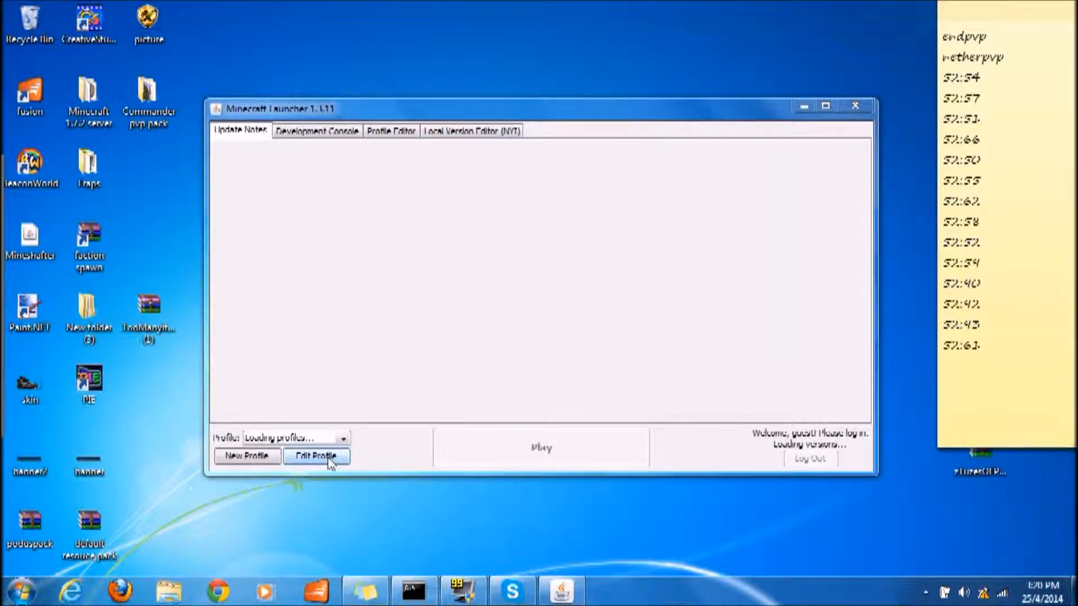
# Step: Set the profile to use release 1.7.2 tmi, save it, and start Play
pyautogui.click(316, 456)
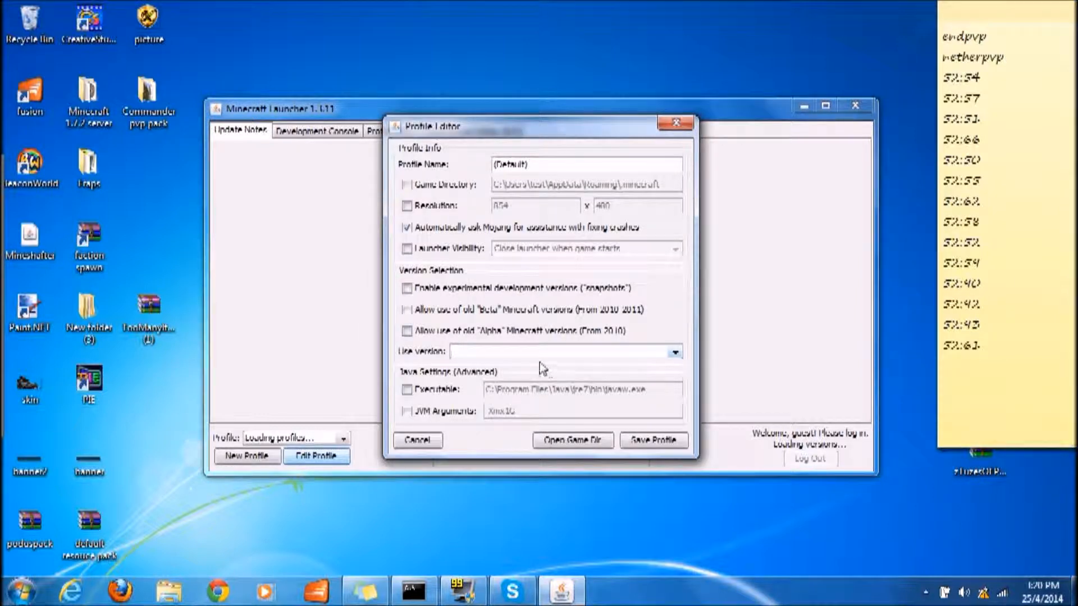
pyautogui.click(673, 351)
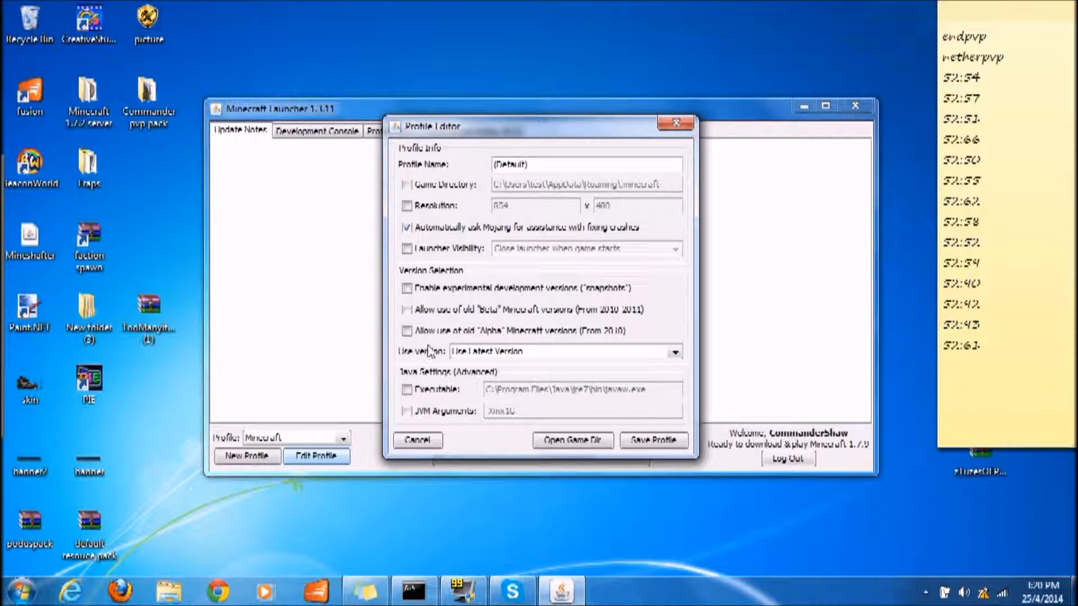
pyautogui.click(674, 351)
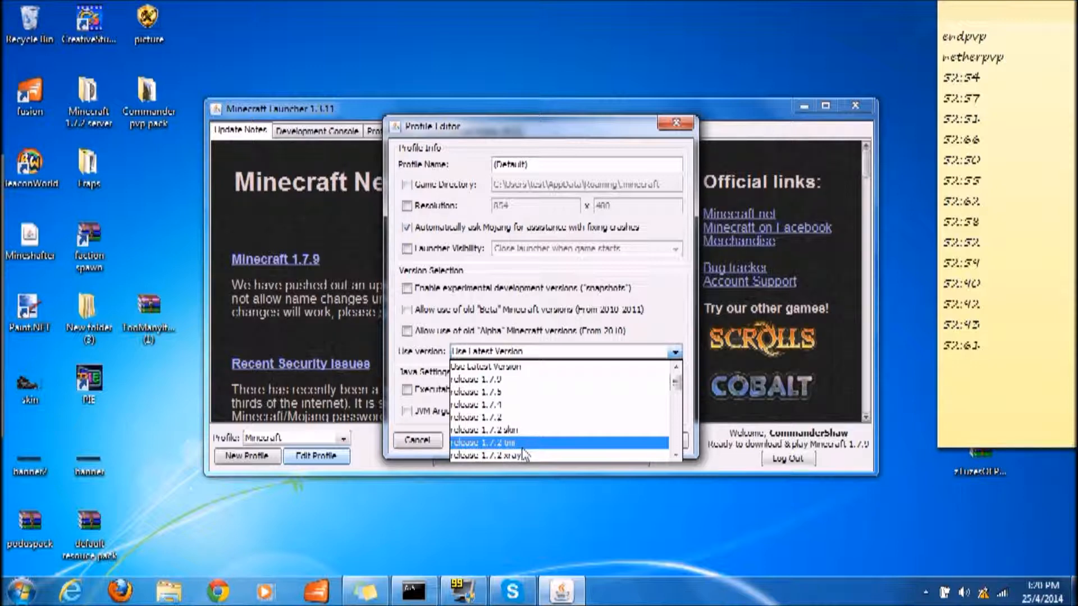
pyautogui.click(489, 441)
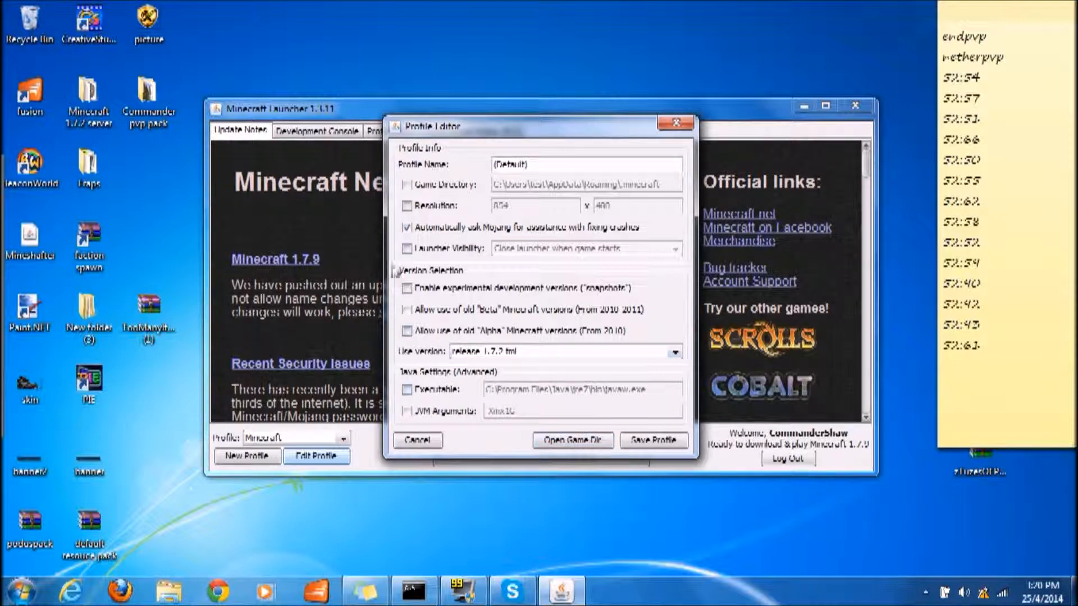
pyautogui.moveTo(516, 369)
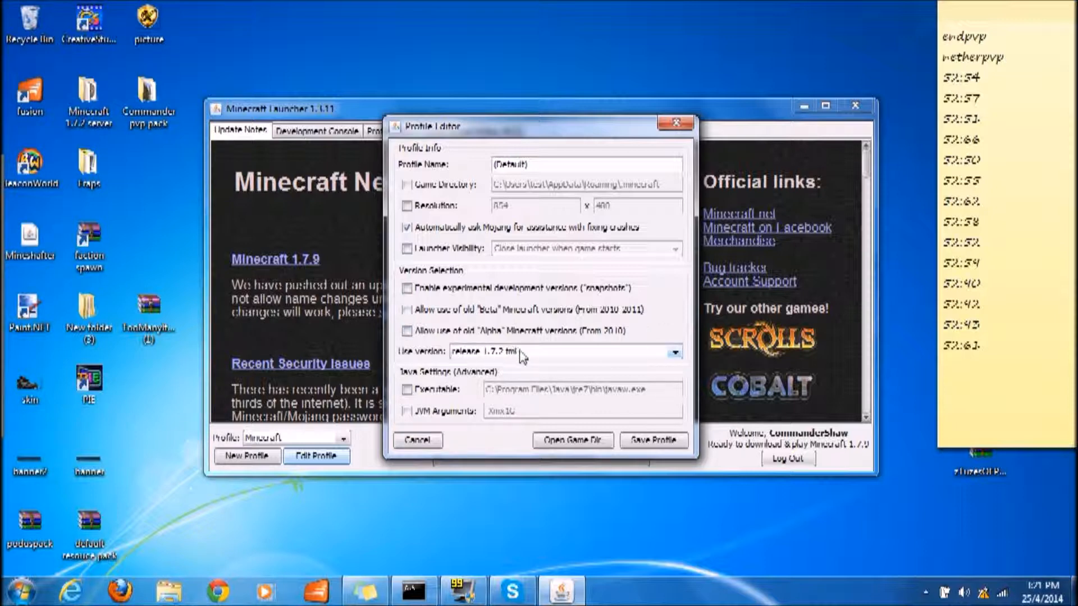
pyautogui.click(651, 440)
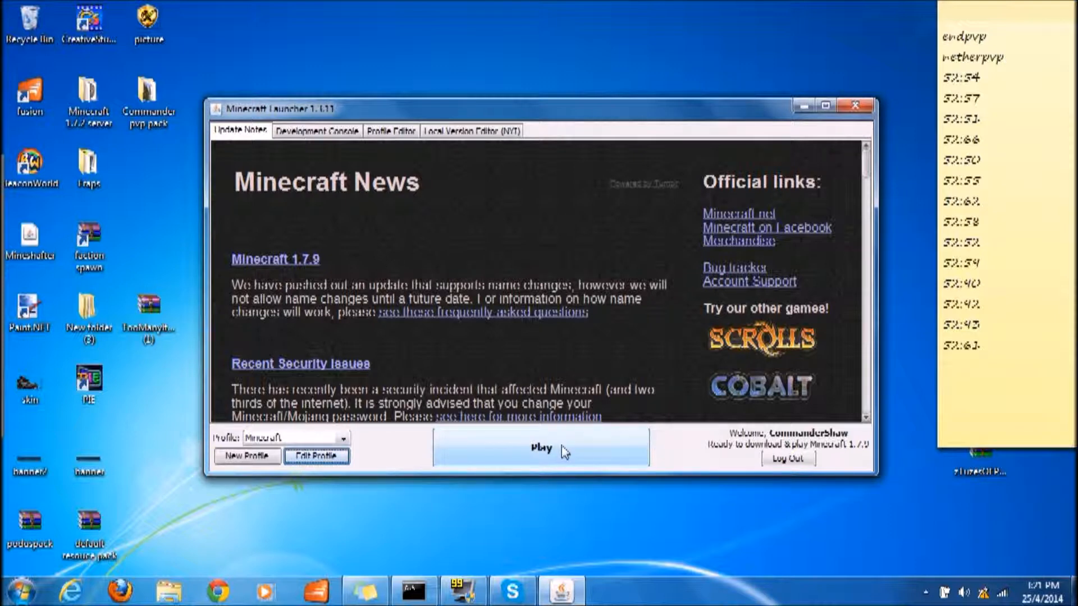
pyautogui.click(541, 447)
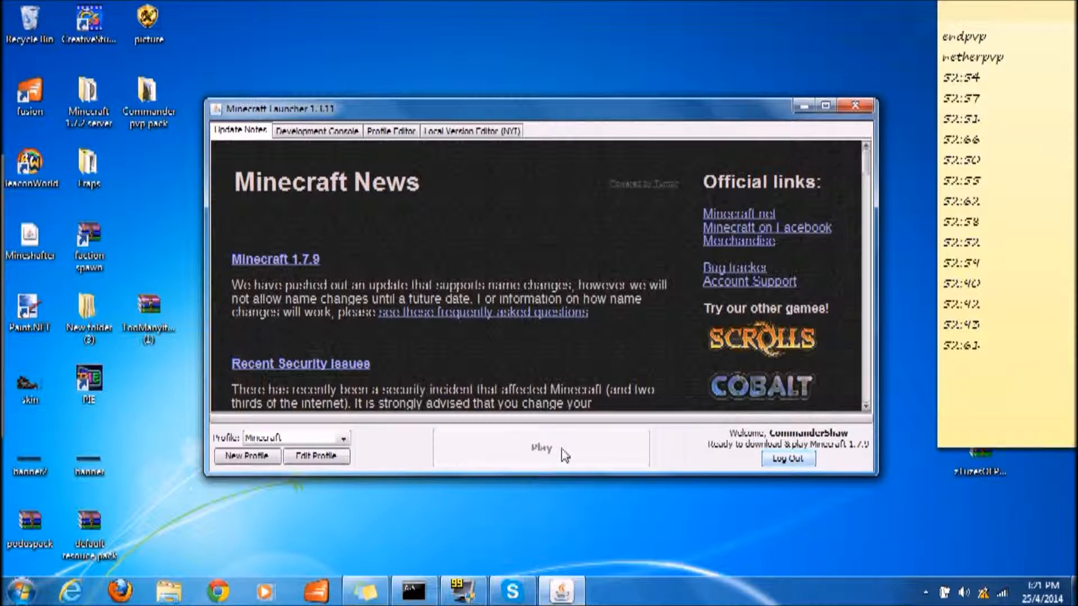
pyautogui.moveTo(635, 304)
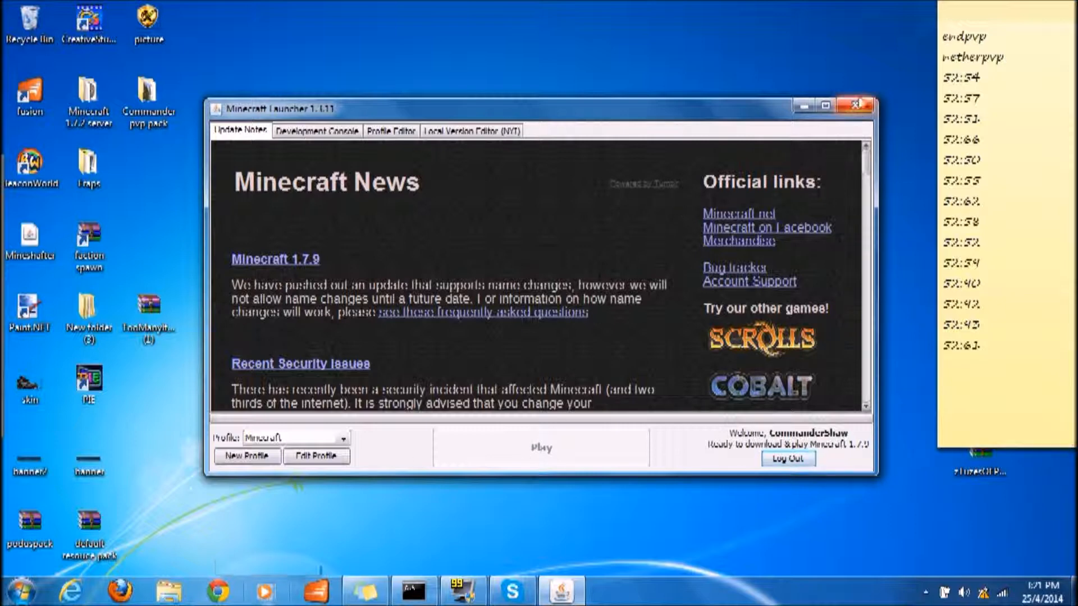
# Step: Close the launcher window and relaunch it from the desktop shortcut
pyautogui.click(836, 104)
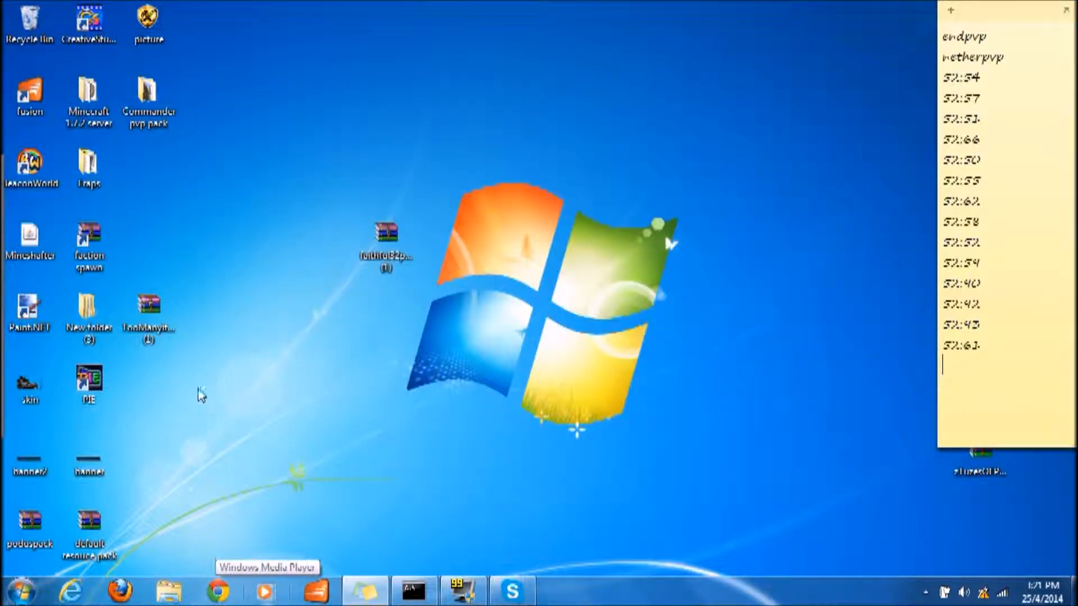
pyautogui.click(29, 239)
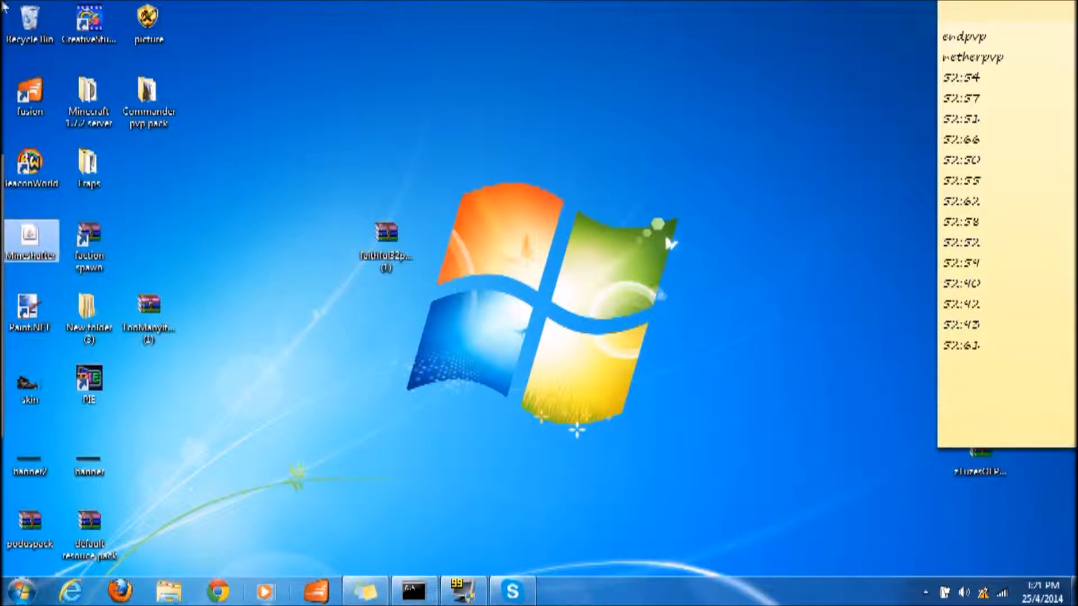
pyautogui.moveTo(717, 491)
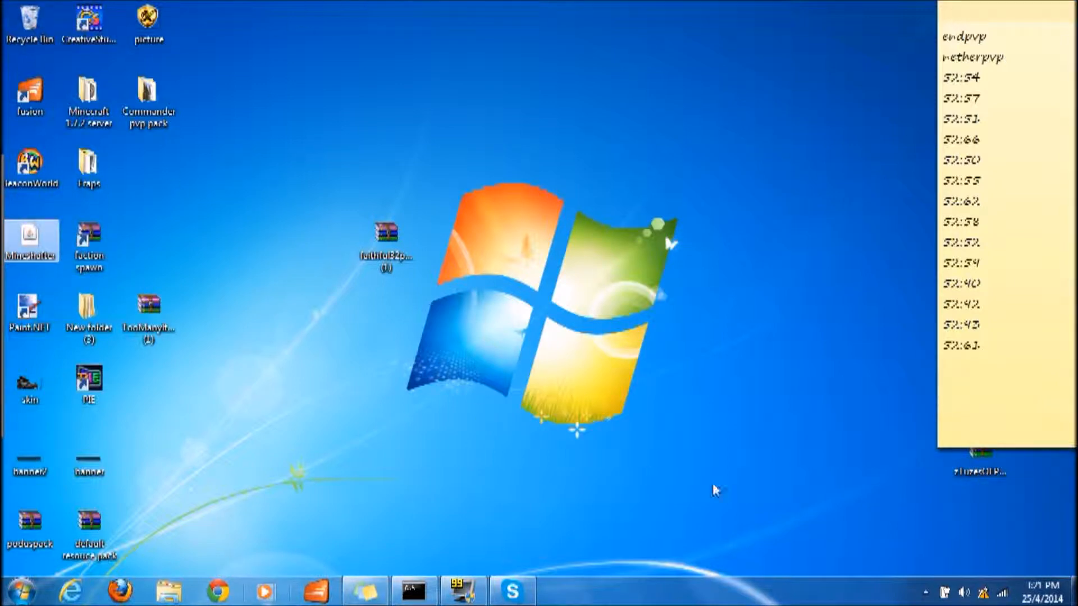
pyautogui.moveTo(177, 434)
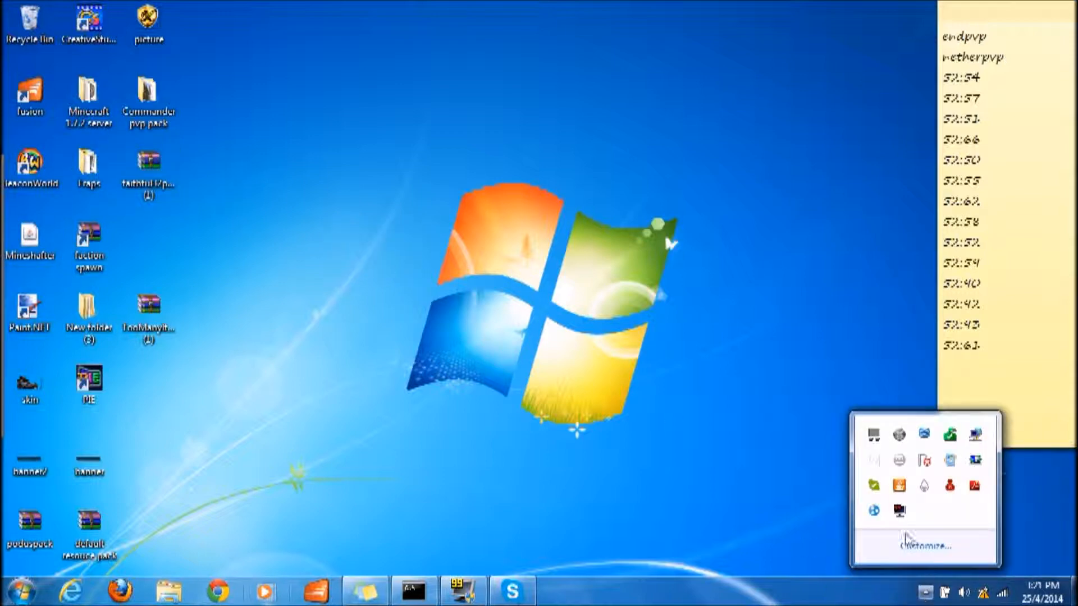
pyautogui.moveTo(737, 378)
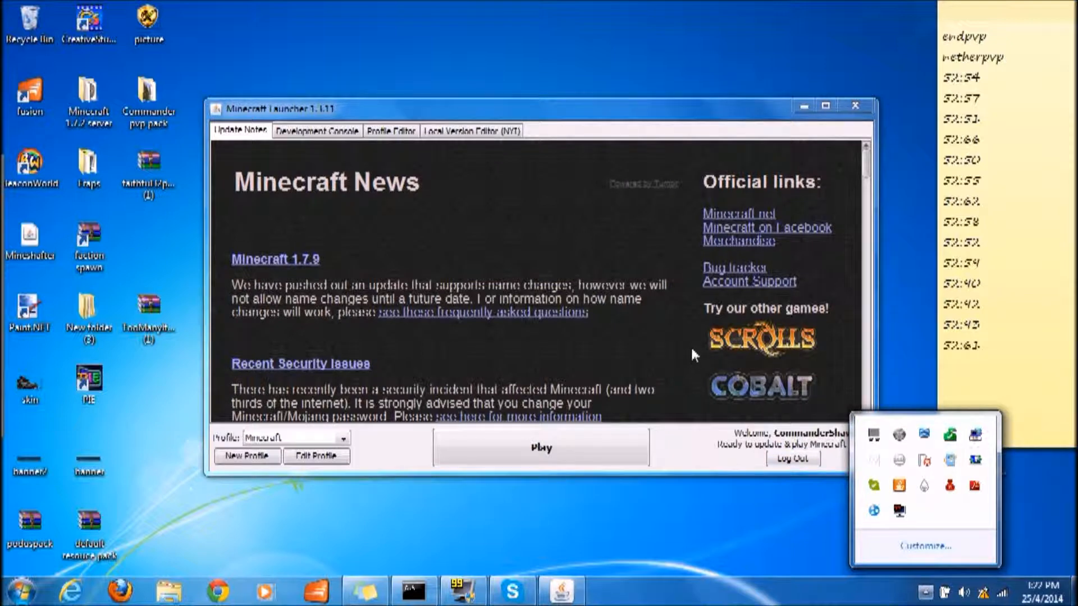
# Step: Again choose release 1.7.2 tmi for the Minecraft profile, save it, and start Play
pyautogui.click(295, 347)
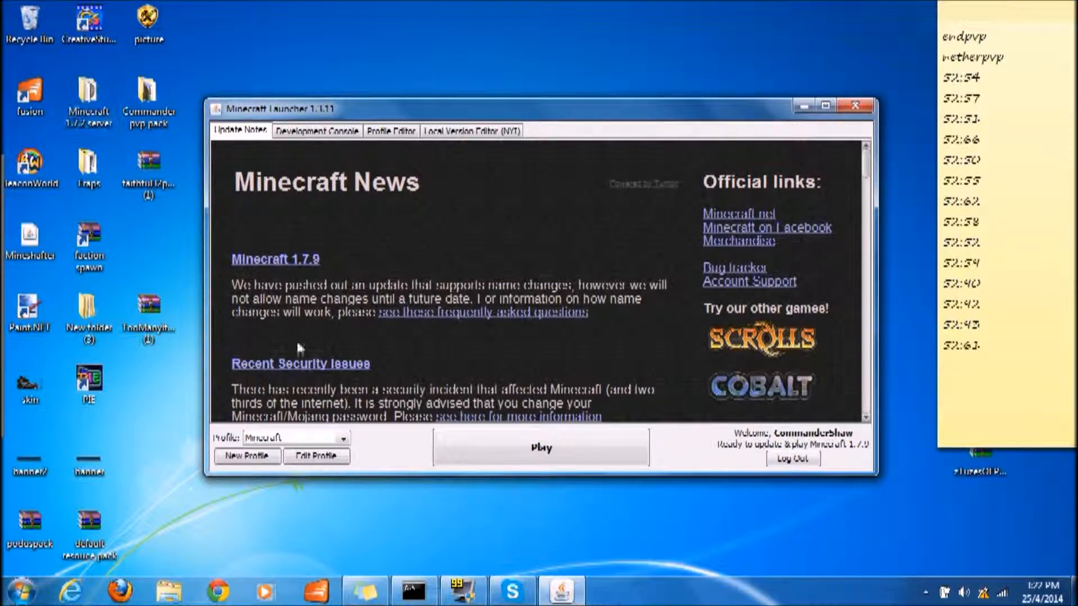
pyautogui.click(315, 456)
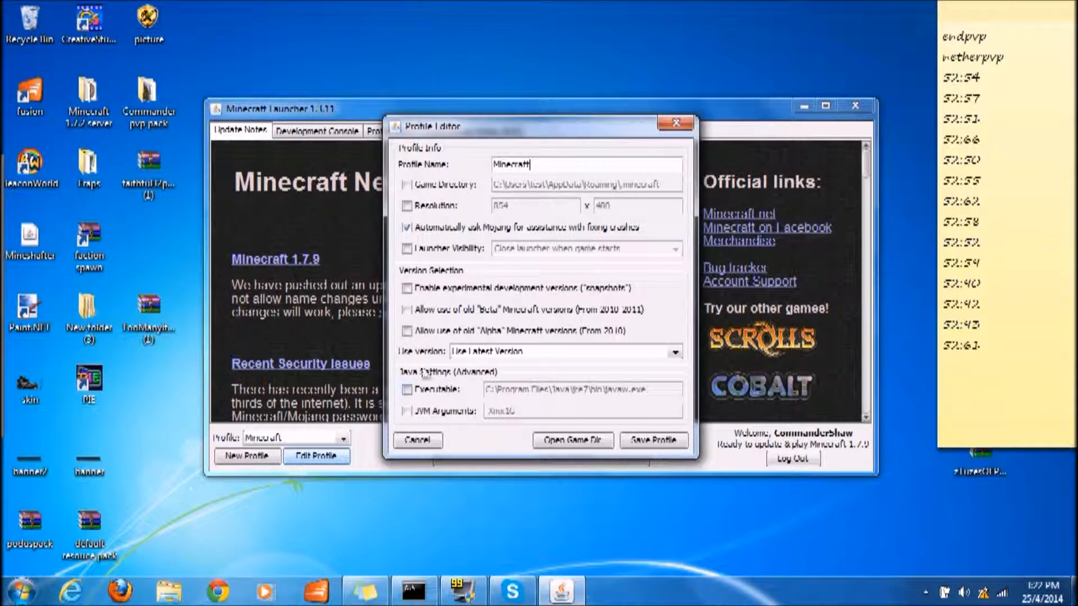
pyautogui.click(674, 351)
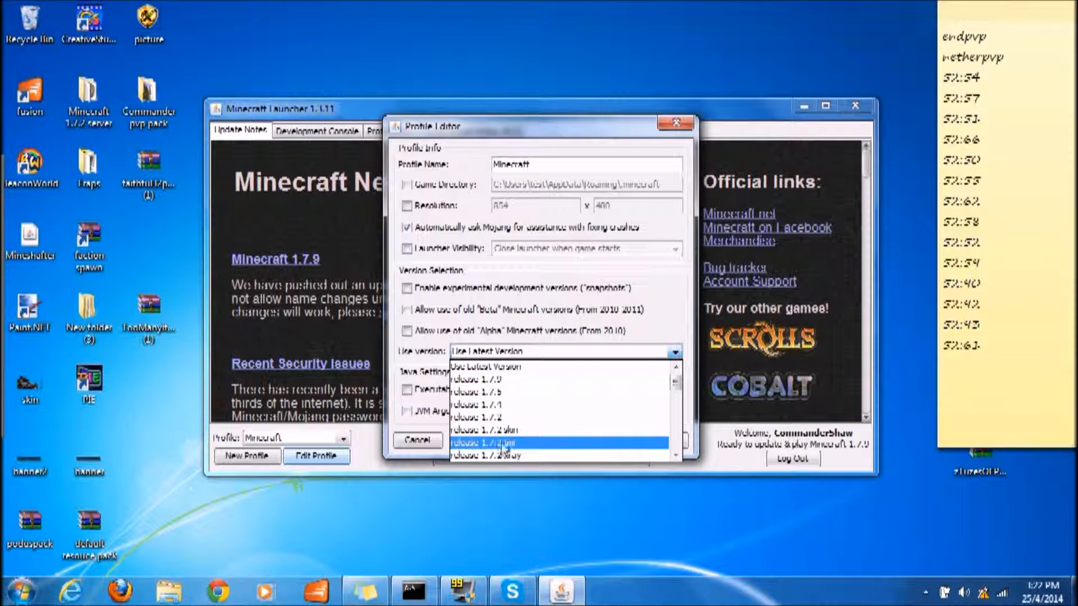
pyautogui.click(482, 442)
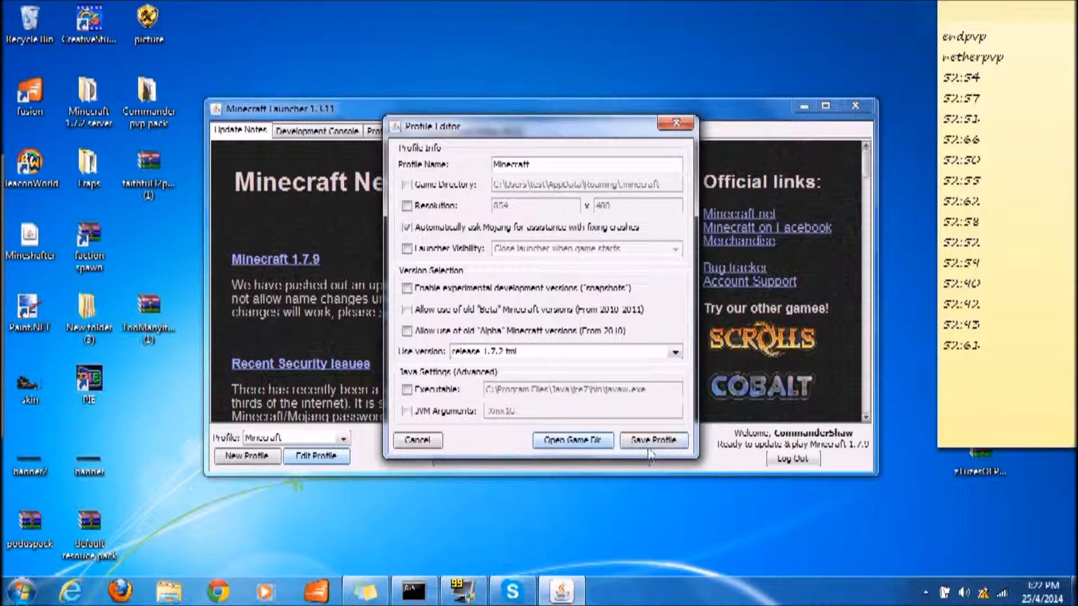
pyautogui.click(651, 440)
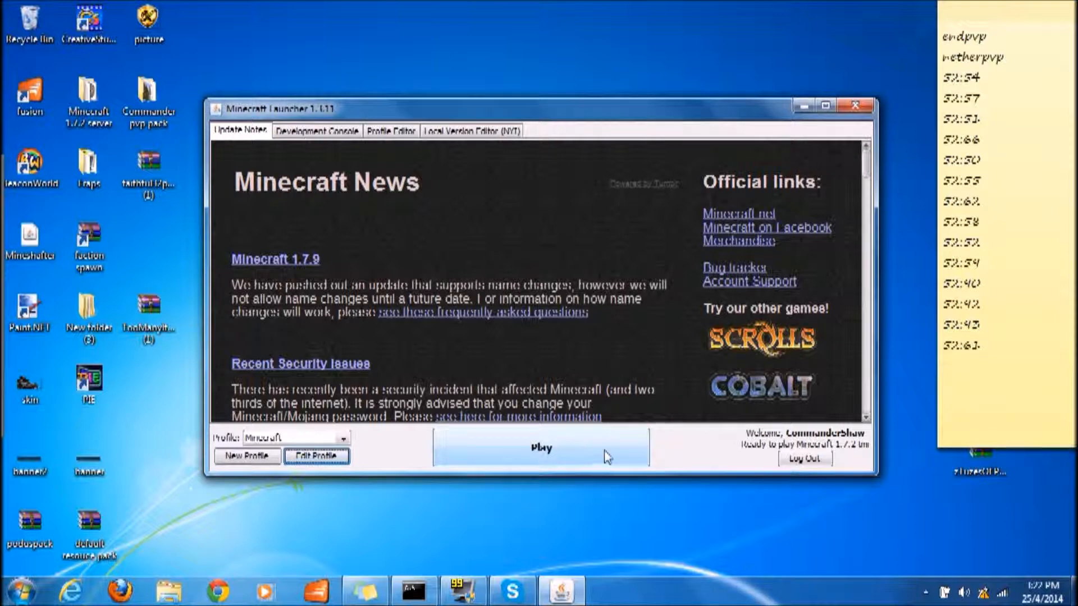
pyautogui.moveTo(437, 116)
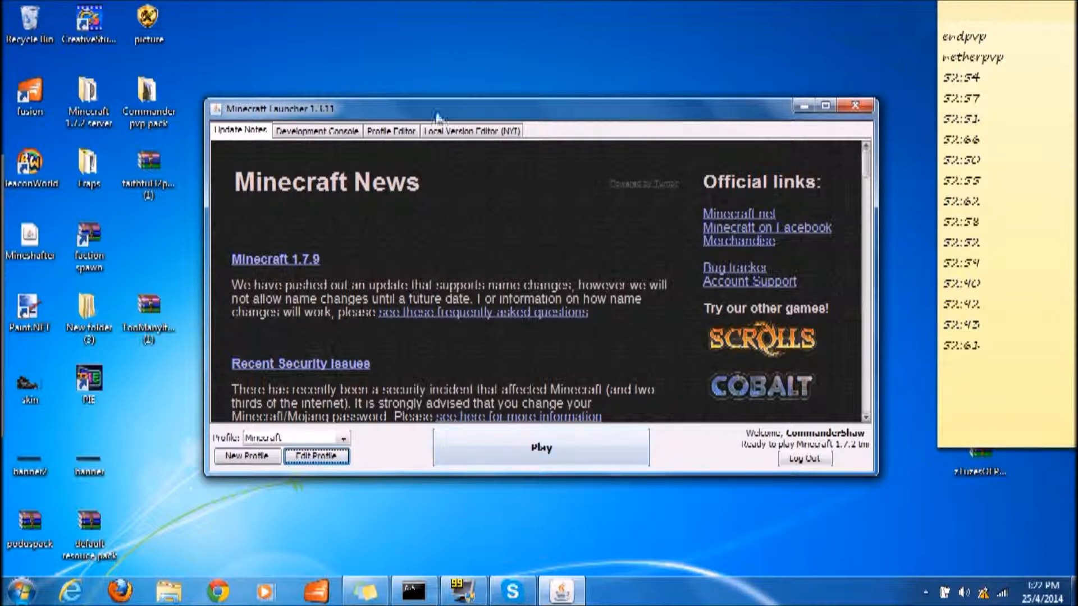
pyautogui.moveTo(452, 160)
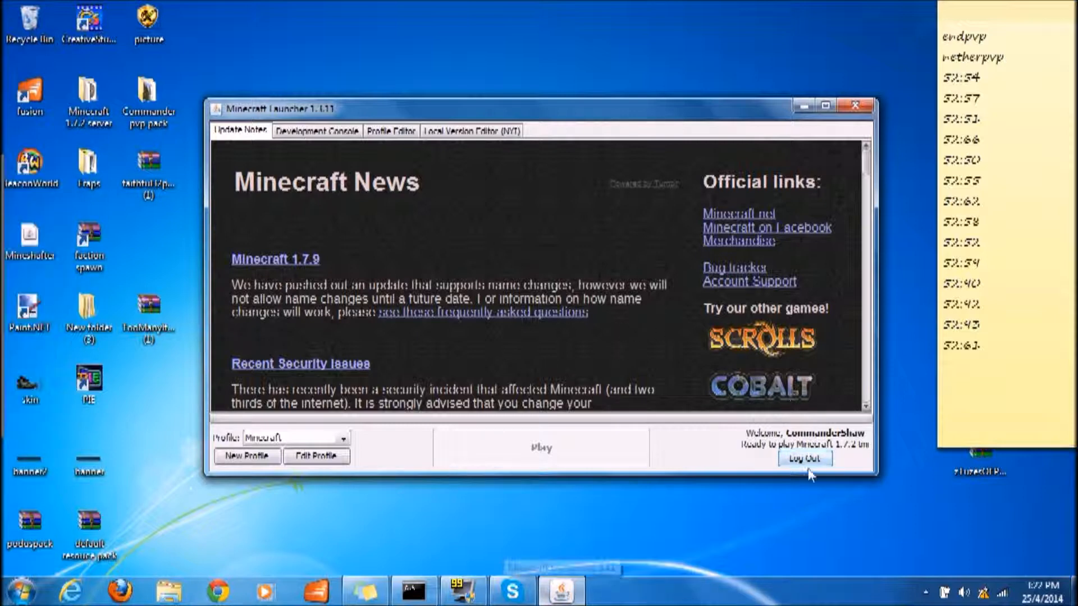
pyautogui.moveTo(580, 343)
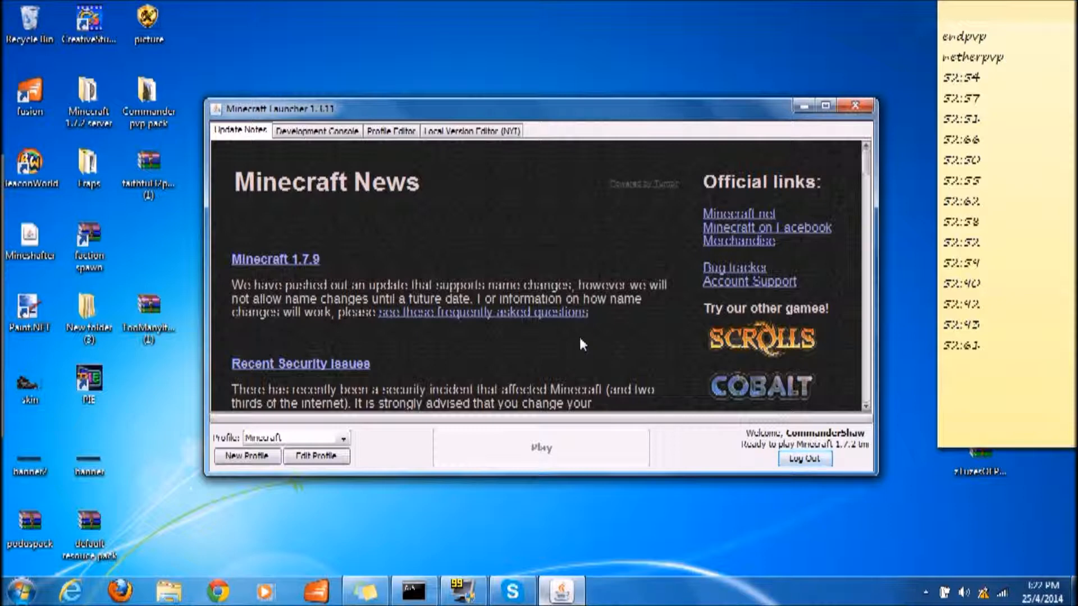
pyautogui.click(542, 447)
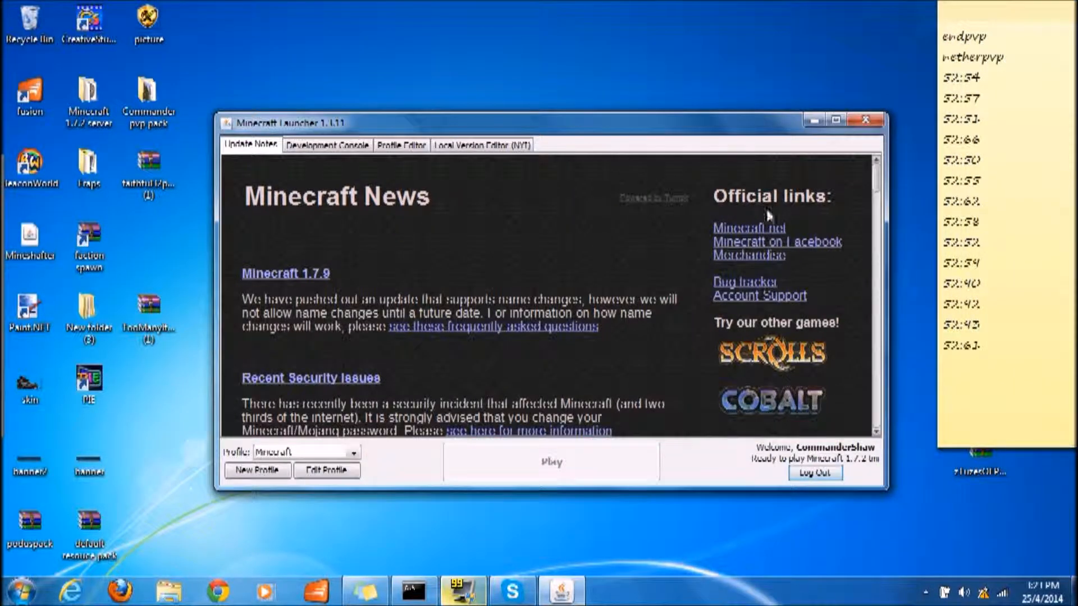
pyautogui.moveTo(650, 302)
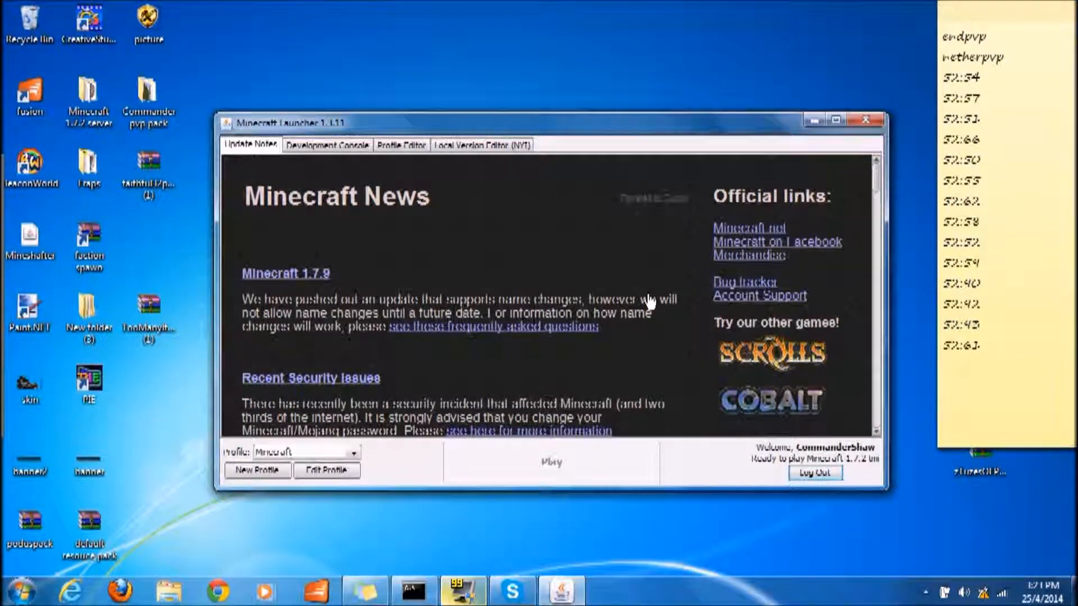
# Step: Let Minecraft 1.7.2 load through the Mojang splash toward the title screen
pyautogui.click(866, 120)
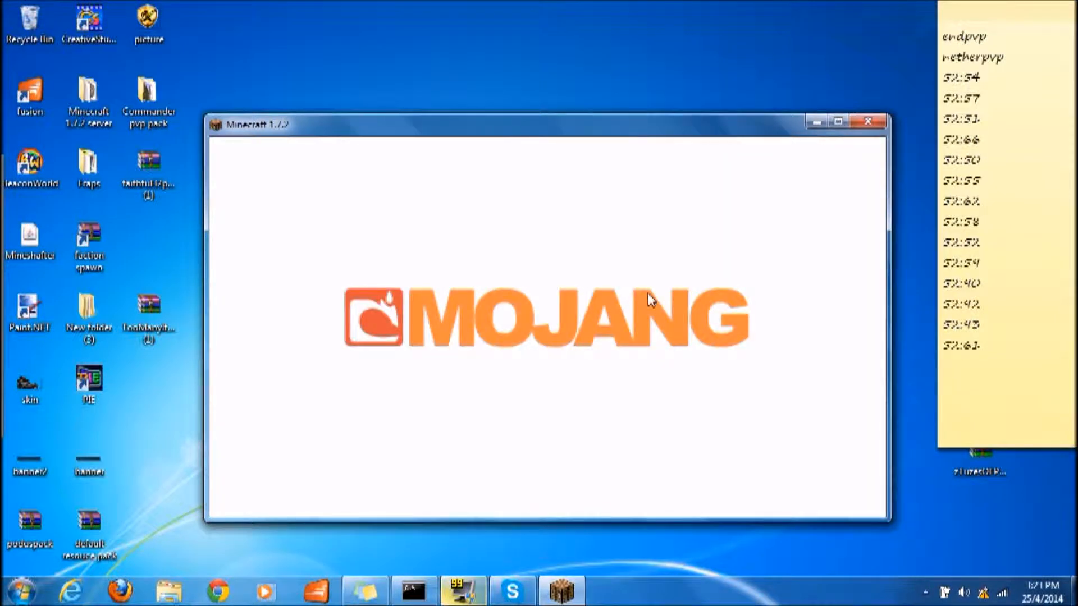
pyautogui.moveTo(364, 398)
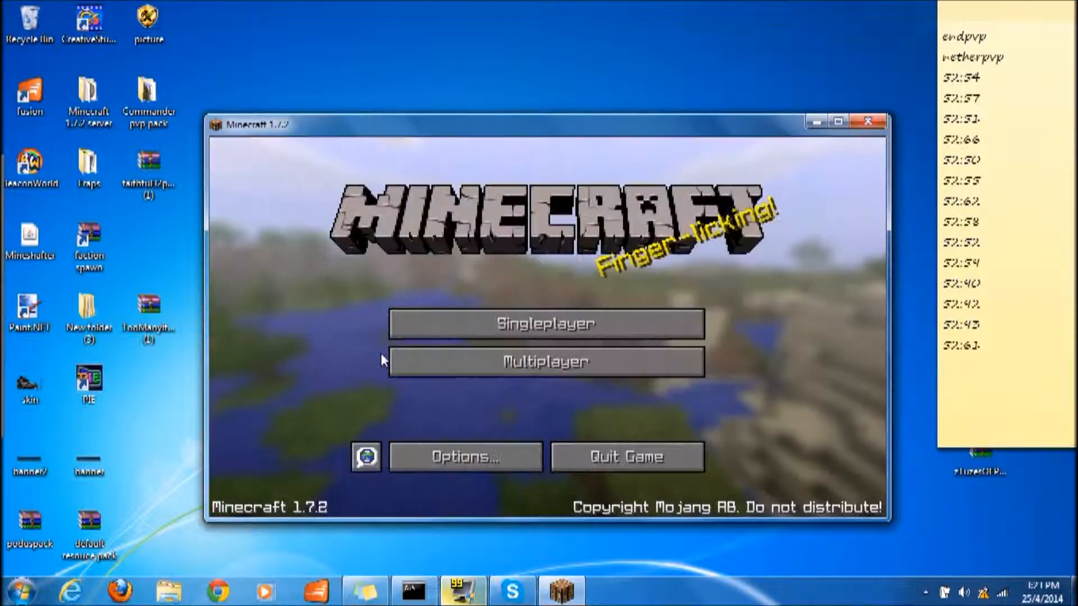
# Step: Back out of the Singleplayer list, enter a world via Multiplayer, and bring up the in-game pause menu
pyautogui.click(546, 324)
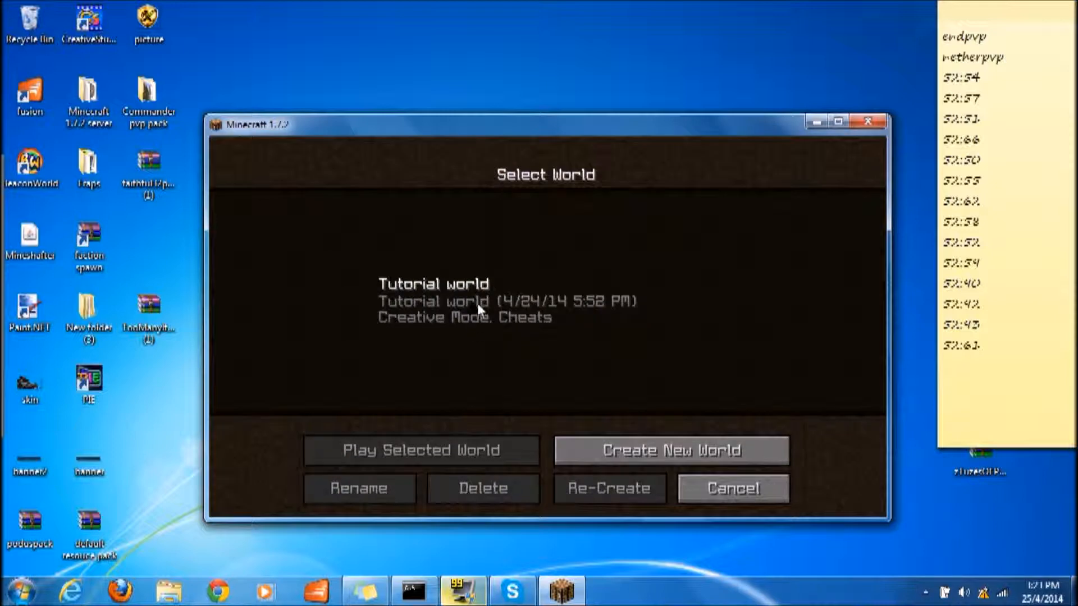
pyautogui.click(419, 451)
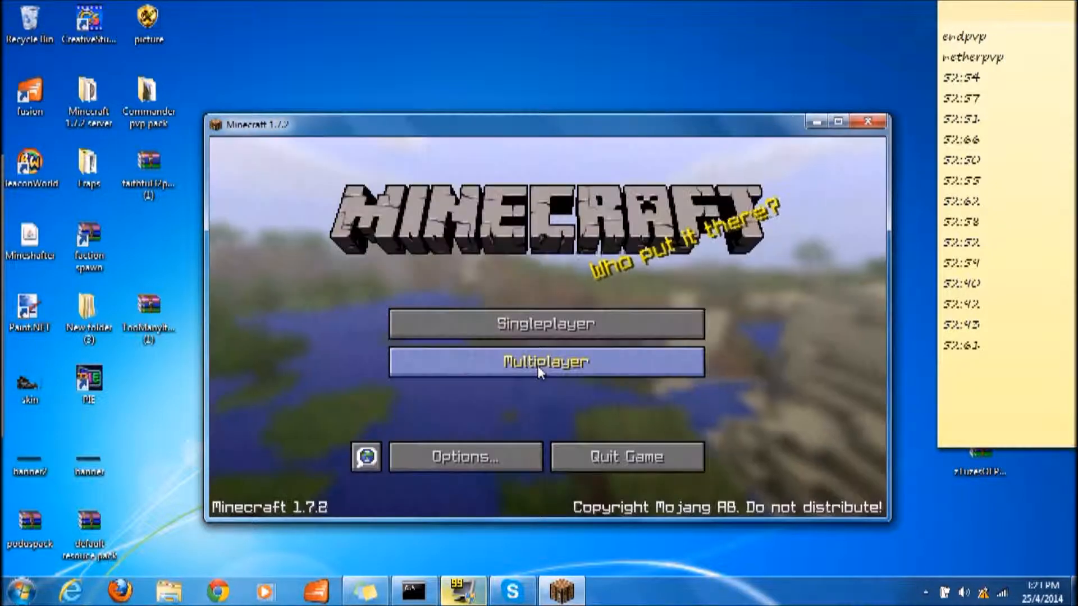
pyautogui.click(546, 362)
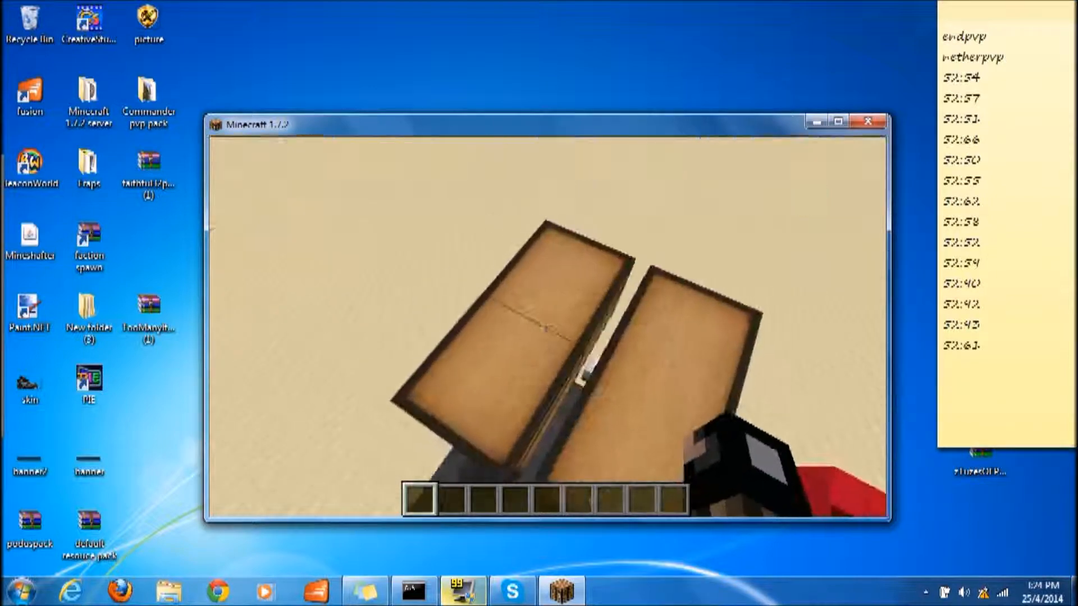
pyautogui.press('Escape')
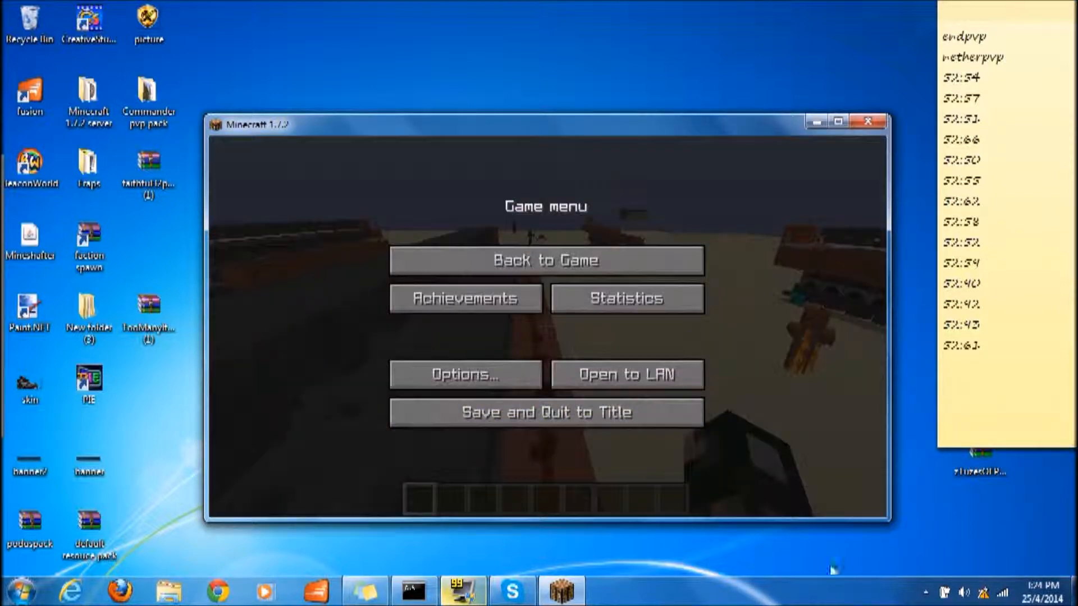